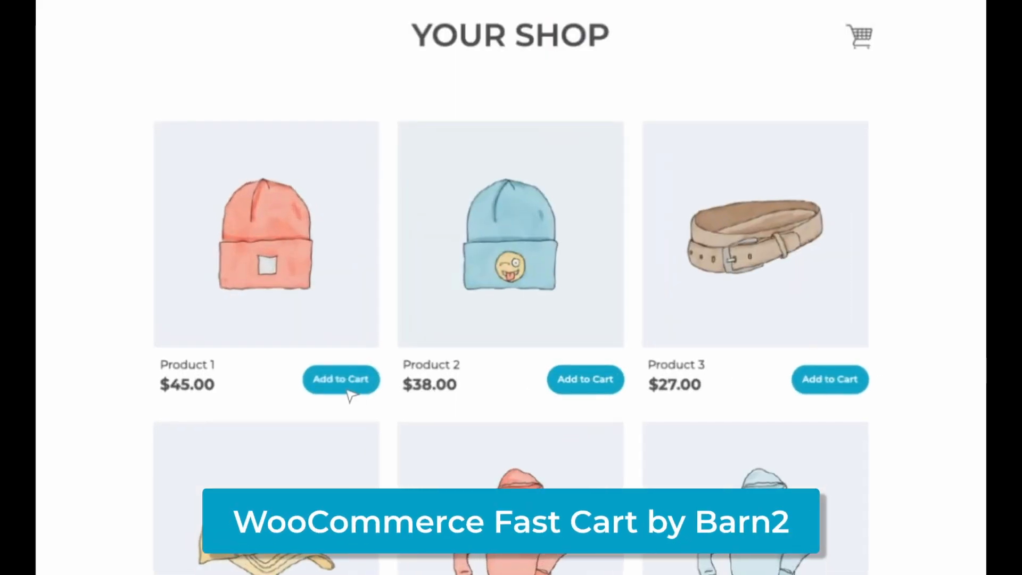
Add Product 1 to the popup cart, go to checkout and place the order to reach the thank-you screen
click(341, 379)
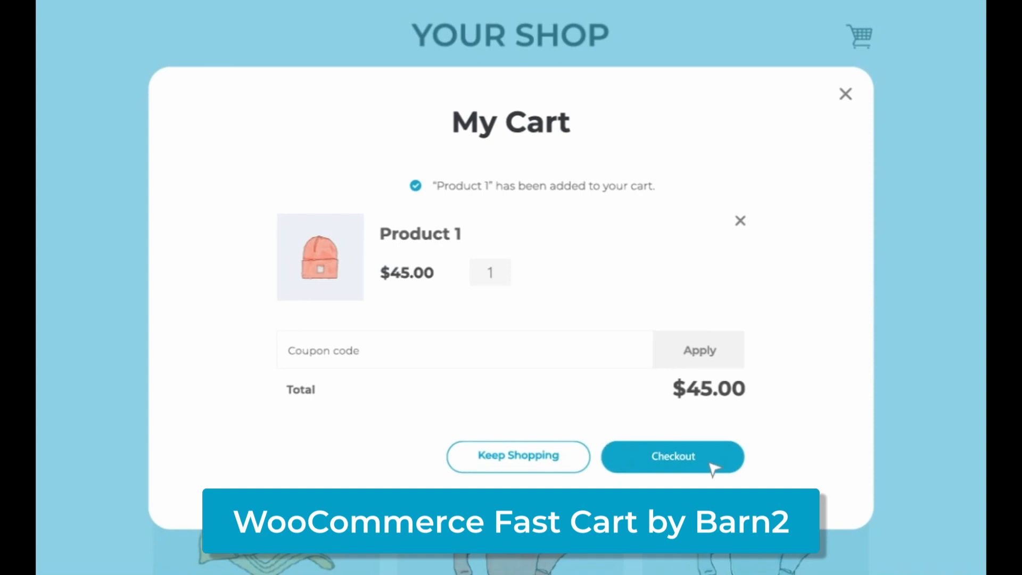
click(671, 456)
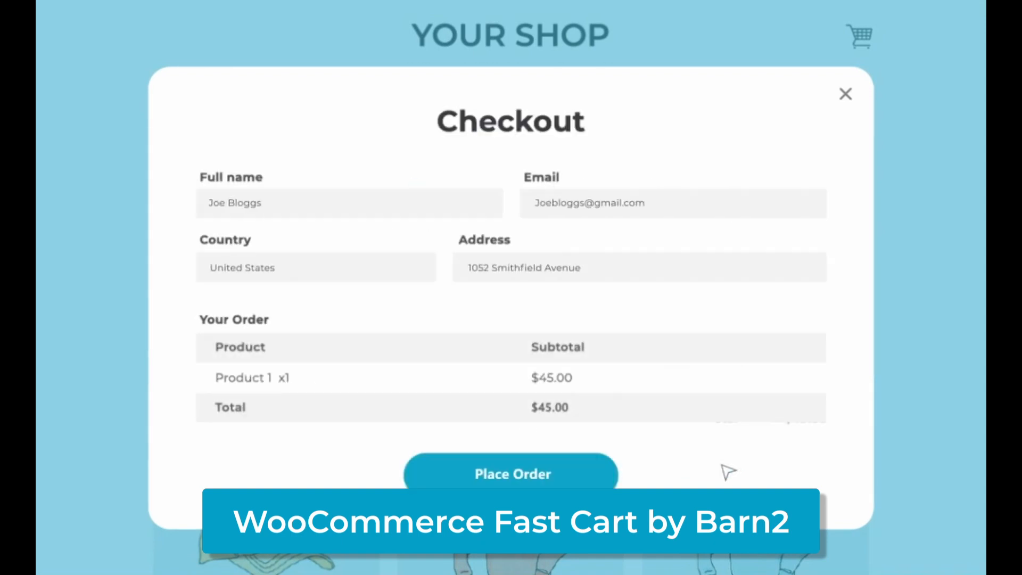
click(510, 472)
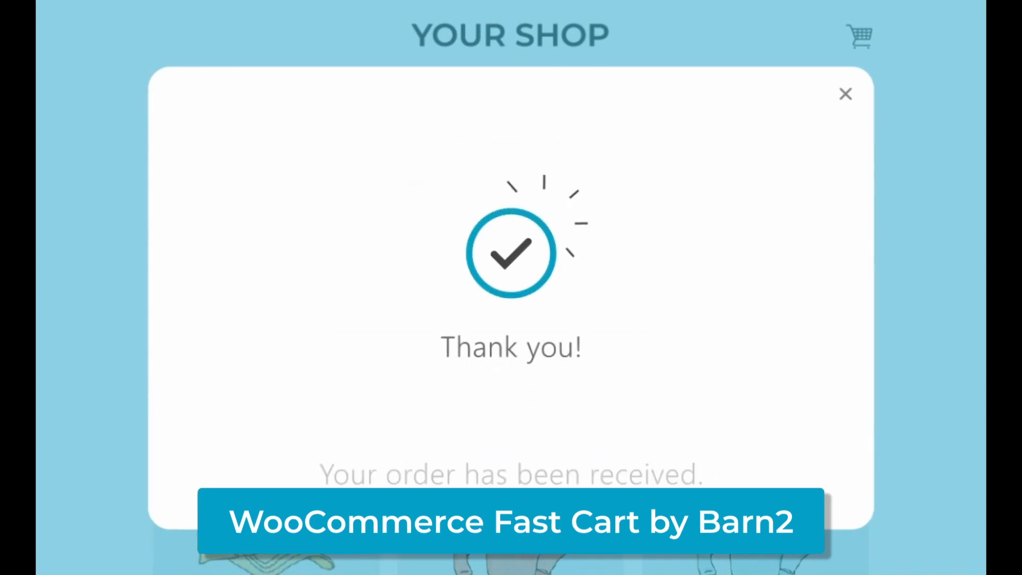
click(845, 94)
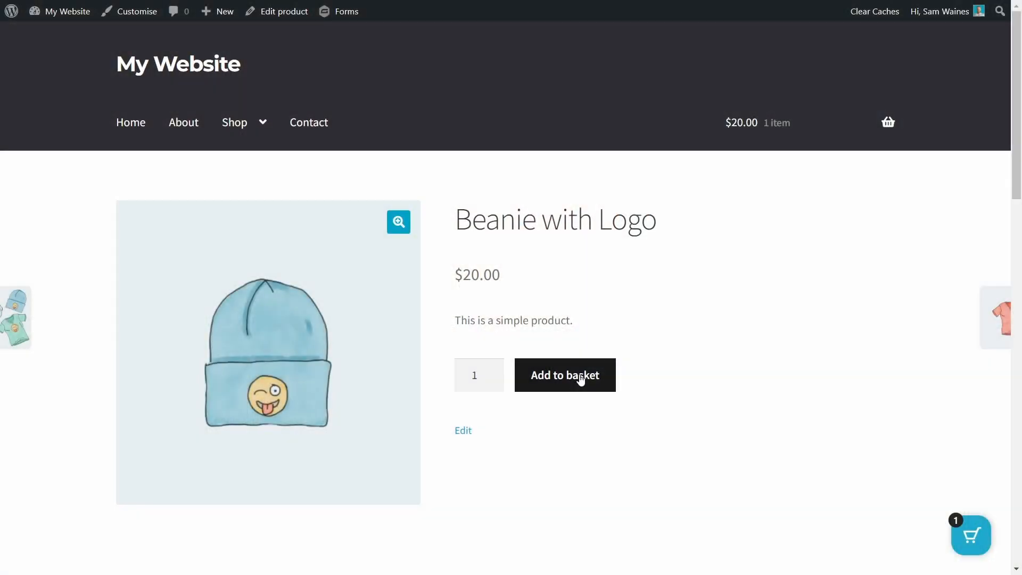
mouse_move(832, 475)
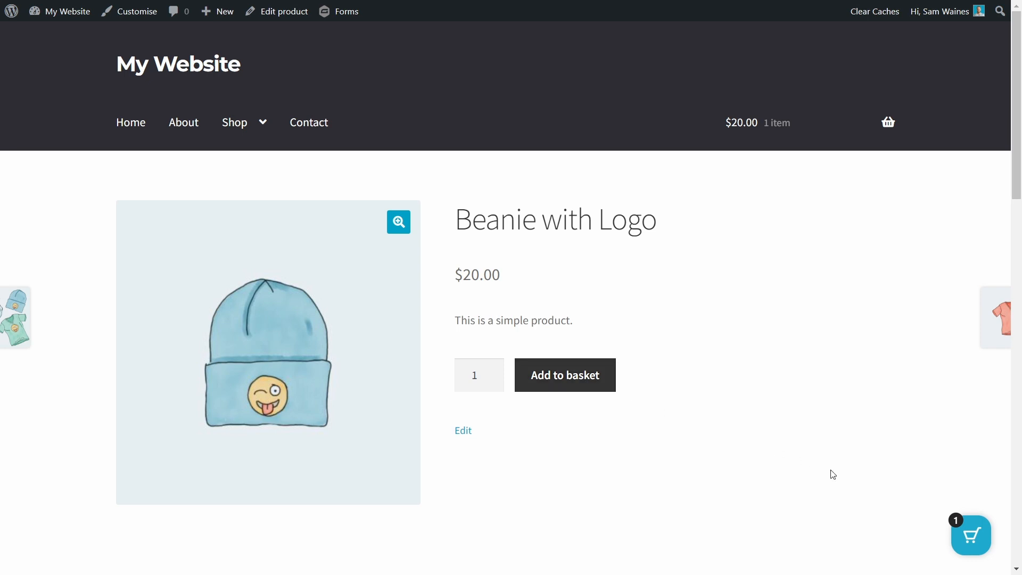
Review the beanie in the side cart, then add the Polo so the popup lists two Polos at $60.00
click(564, 375)
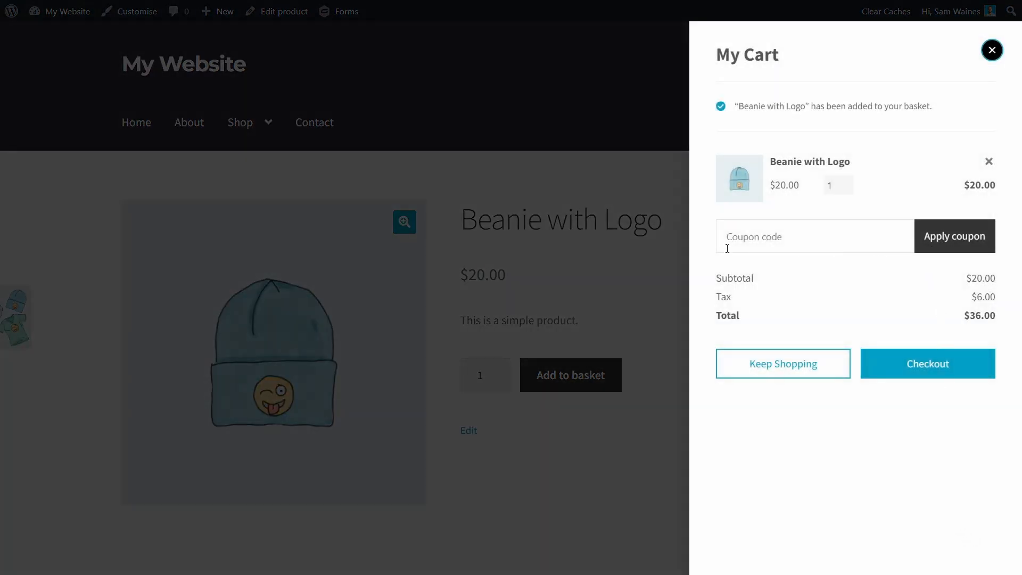
click(814, 236)
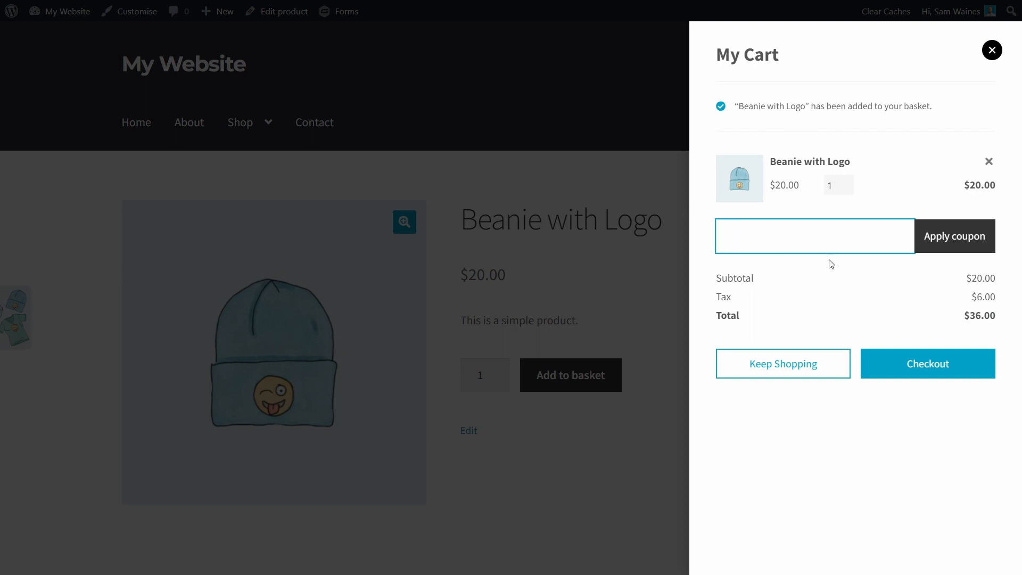
mouse_move(848, 298)
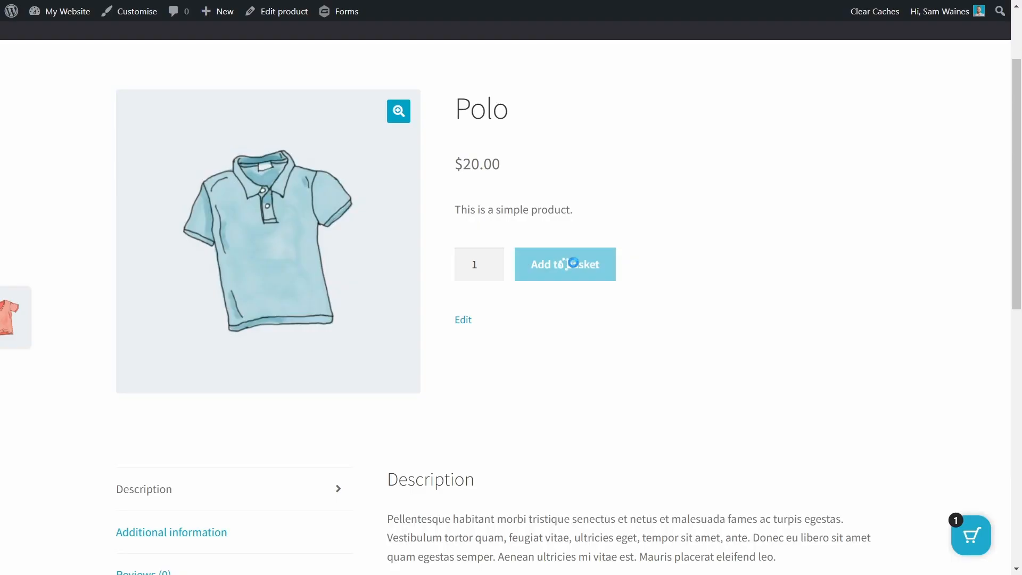
click(564, 264)
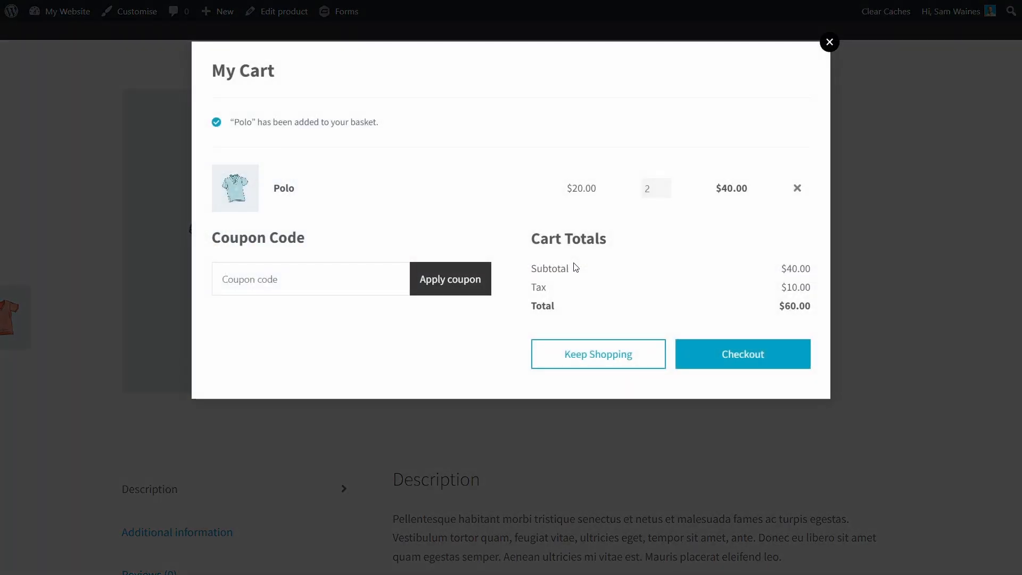
click(742, 353)
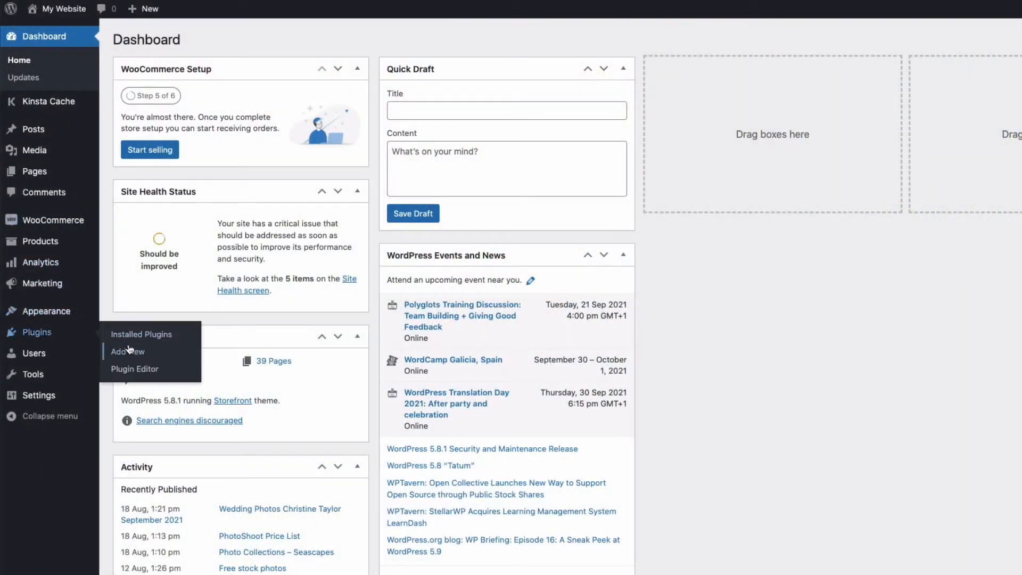
Reach the Upload Plugin form under Plugins > Add New for installing a .zip plugin
click(127, 351)
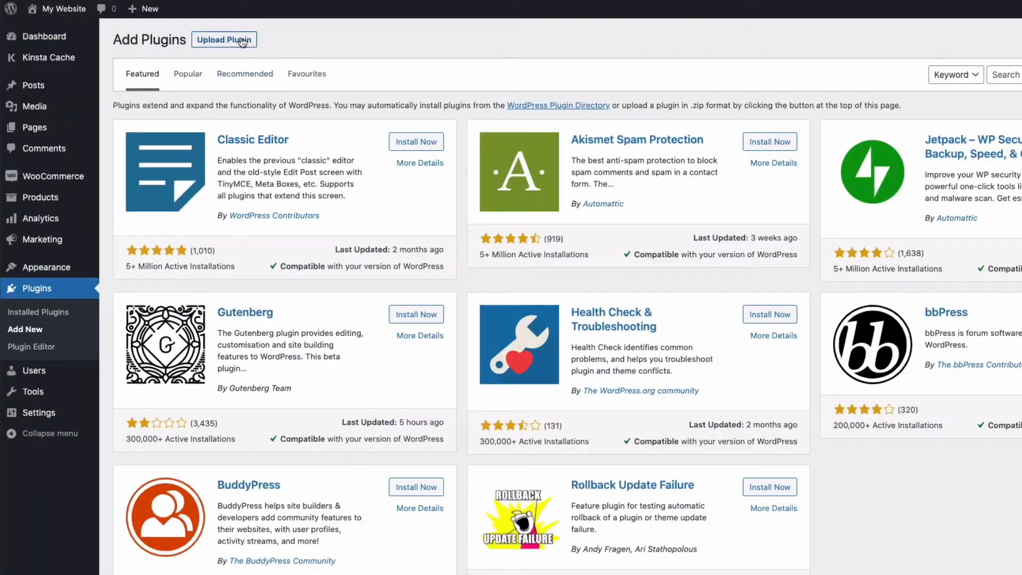
click(224, 39)
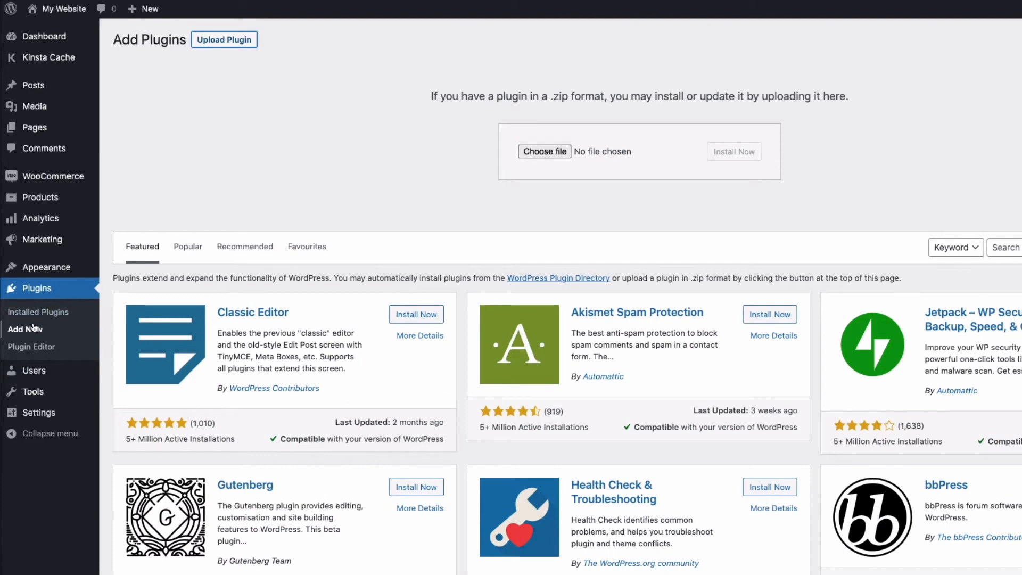
click(38, 312)
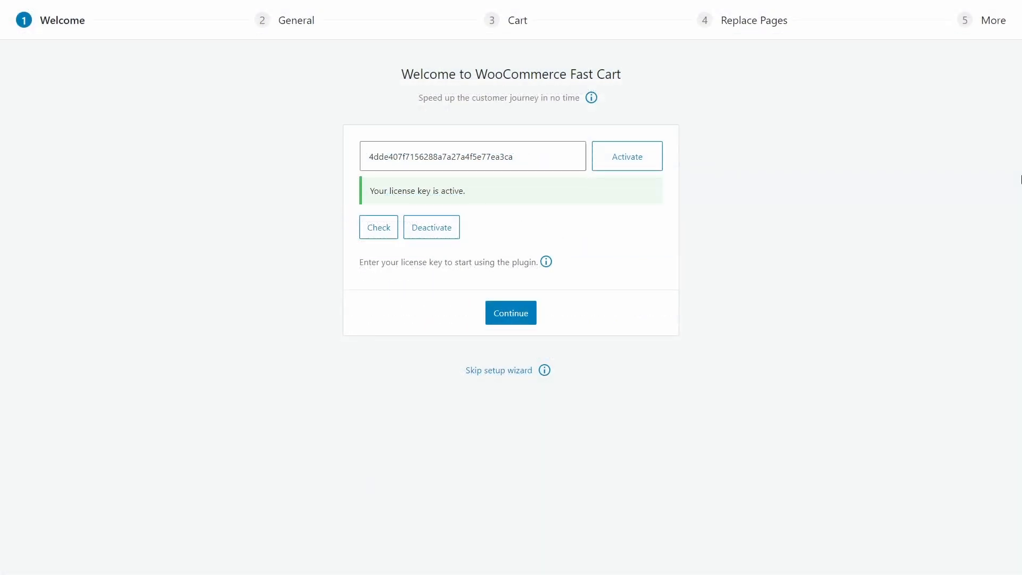
mouse_move(504, 352)
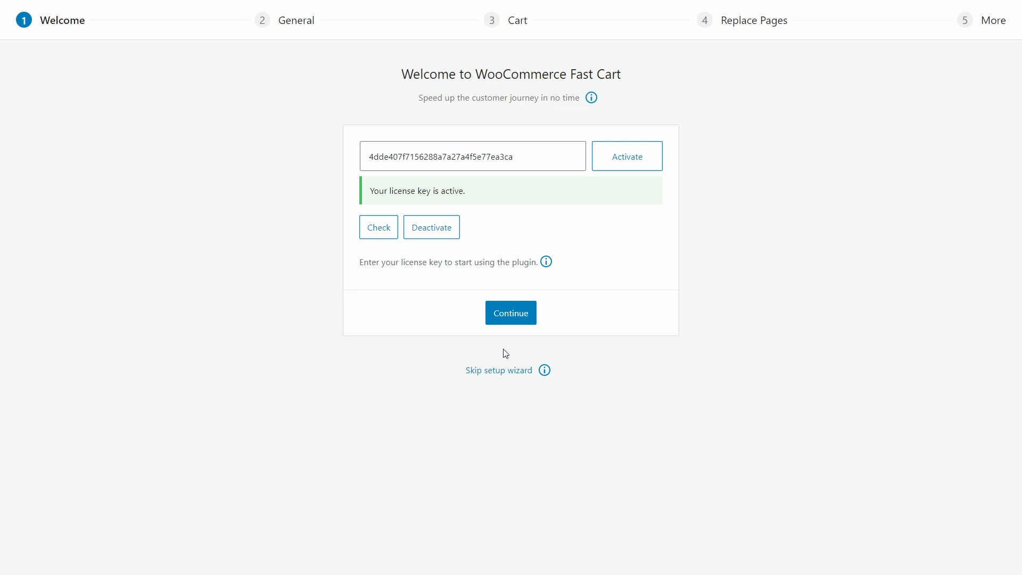
mouse_move(512, 326)
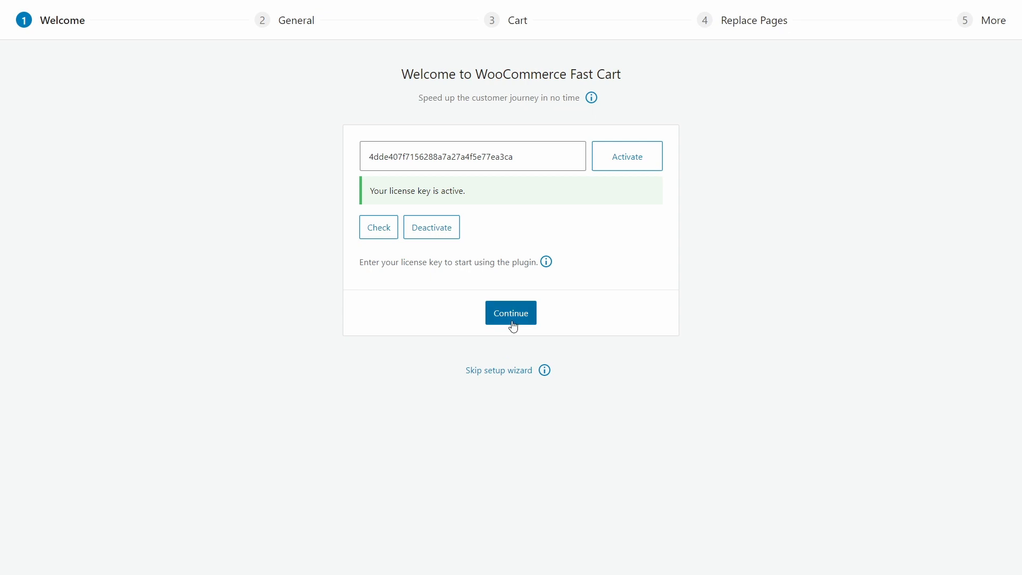
Continue past the Welcome step with the licence key active
click(510, 313)
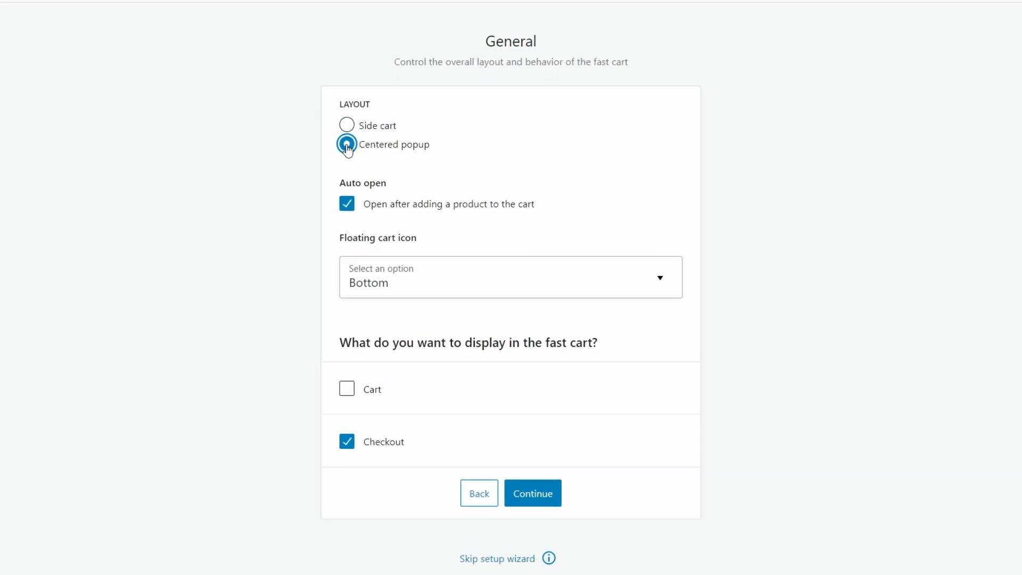
Choose the Side cart layout with the floating cart icon kept at Bottom
scroll(up, 3)
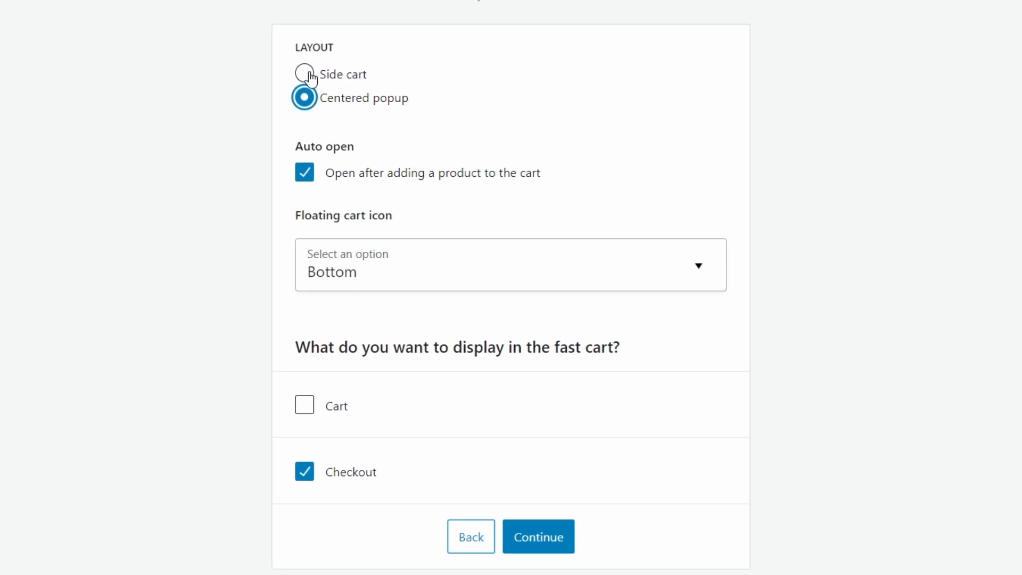
click(304, 73)
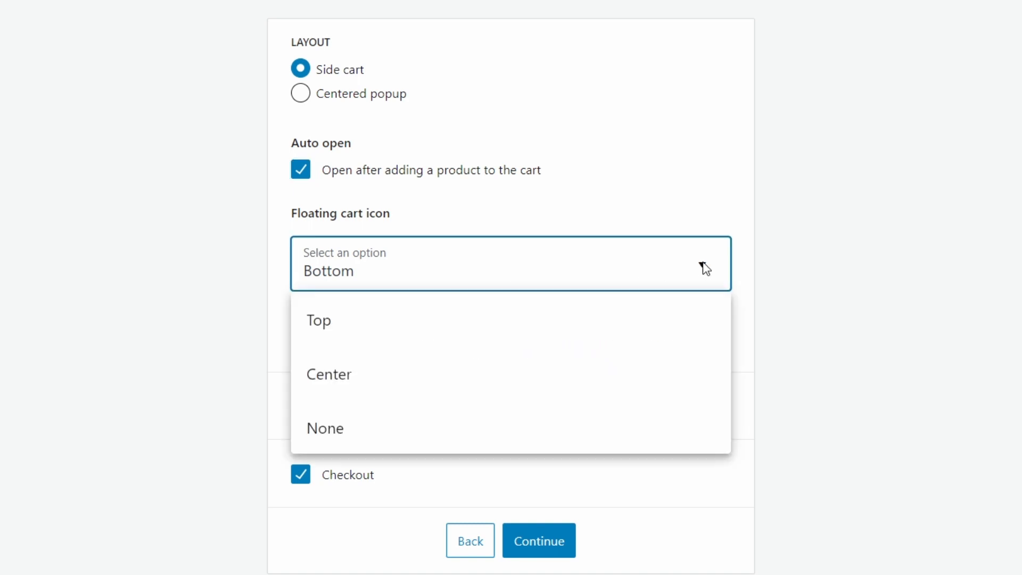
mouse_move(350, 434)
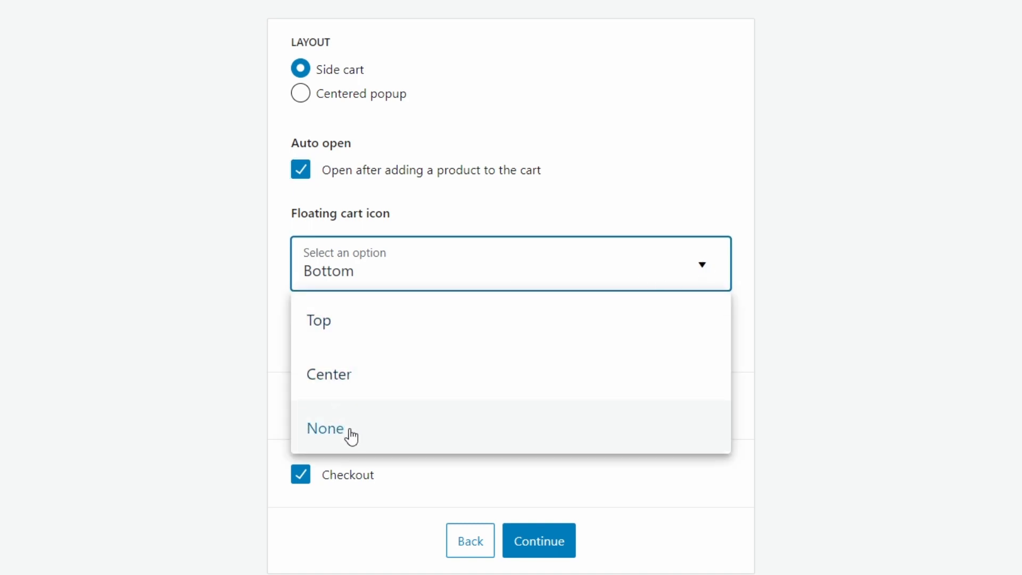
click(326, 428)
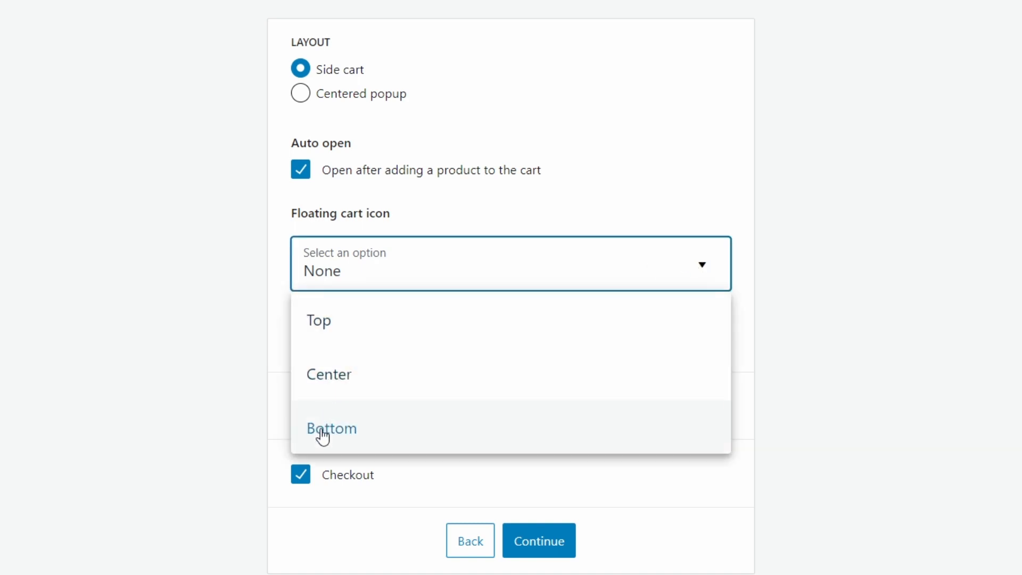
click(331, 428)
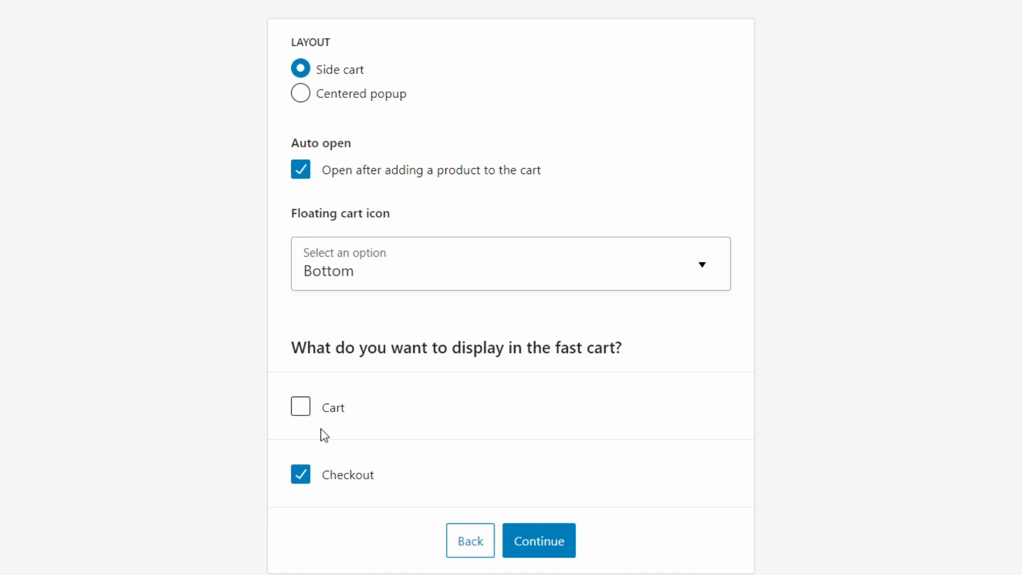
mouse_move(301, 375)
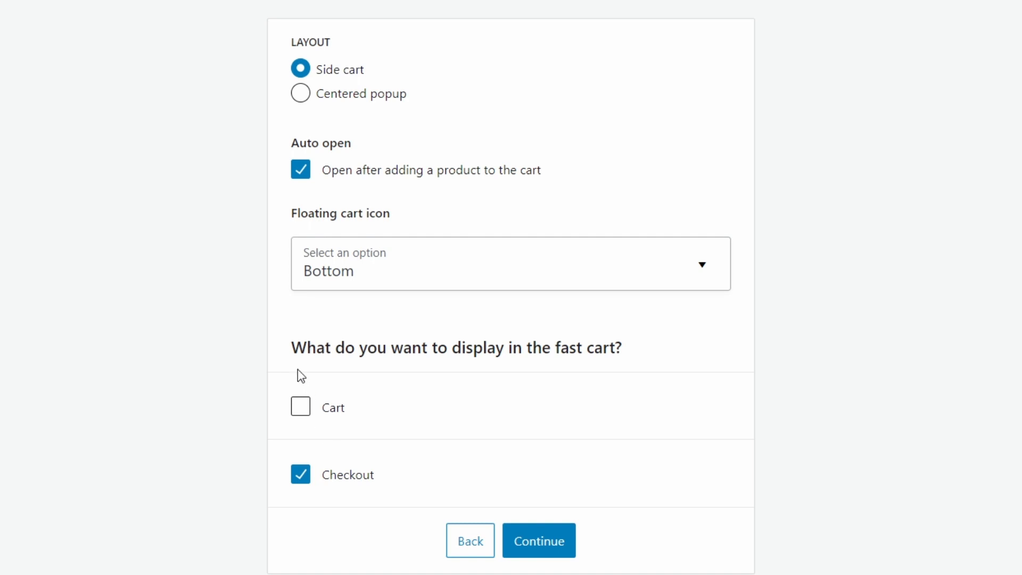
Show both Cart and Checkout inside the fast cart
click(300, 405)
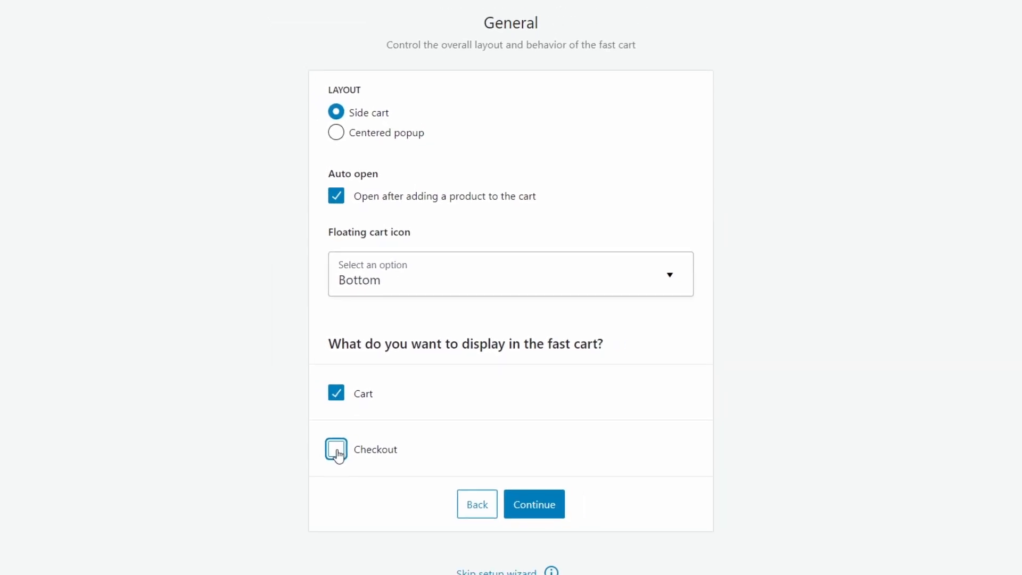
click(336, 449)
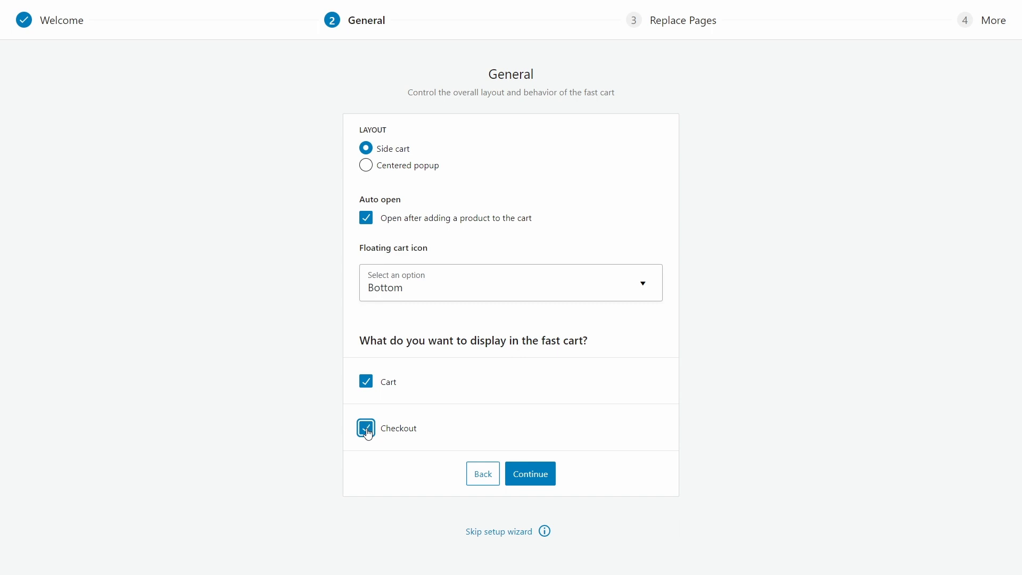
Keep cart contents options with shipping information unticked and continue to the Replace Pages step
click(530, 473)
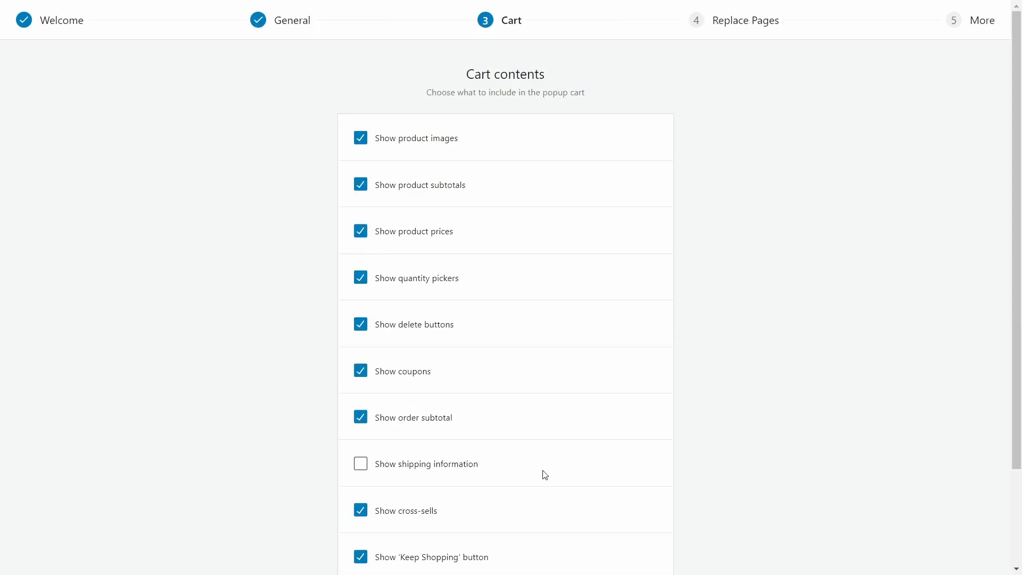
mouse_move(353, 150)
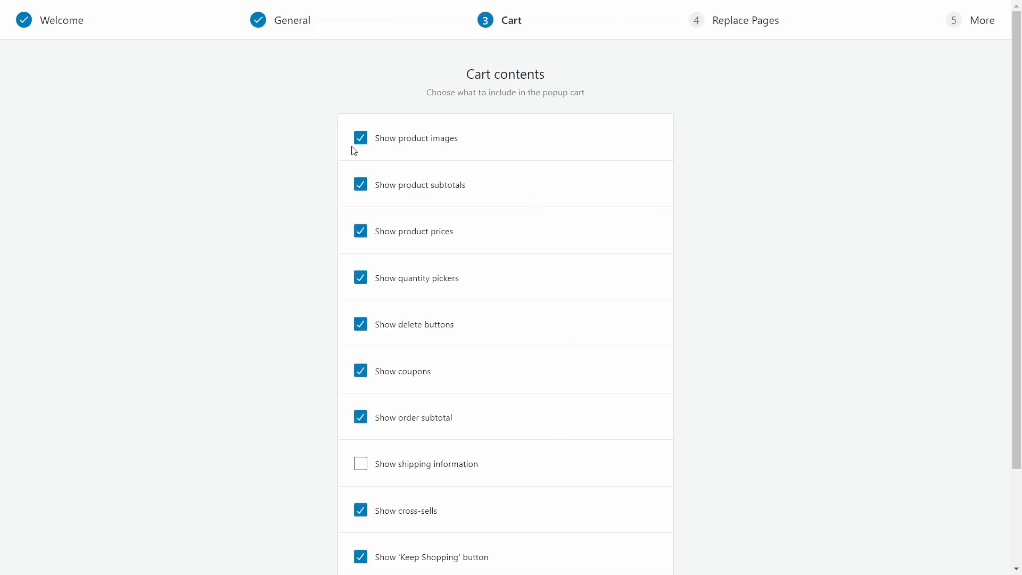
mouse_move(454, 152)
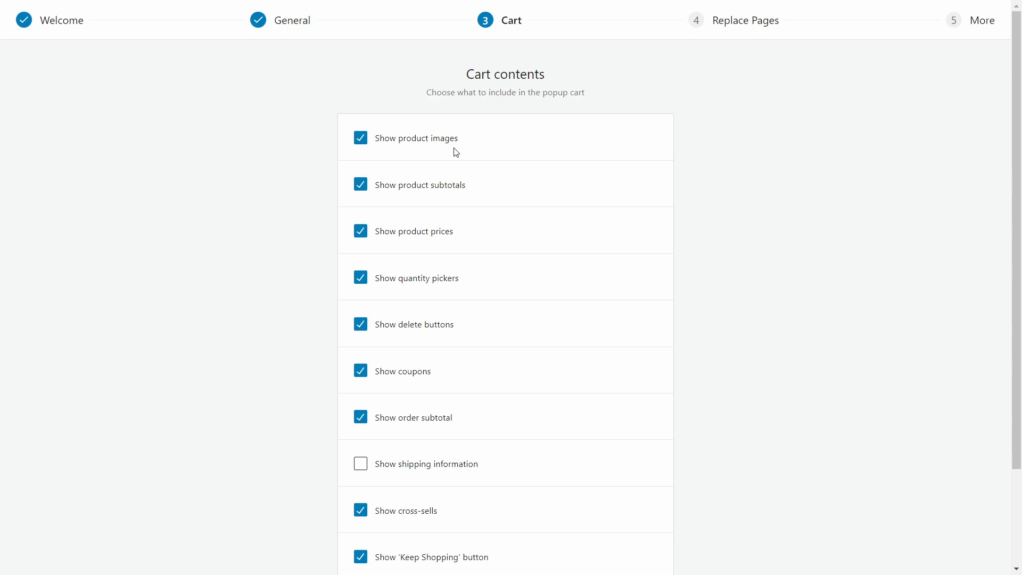
mouse_move(512, 219)
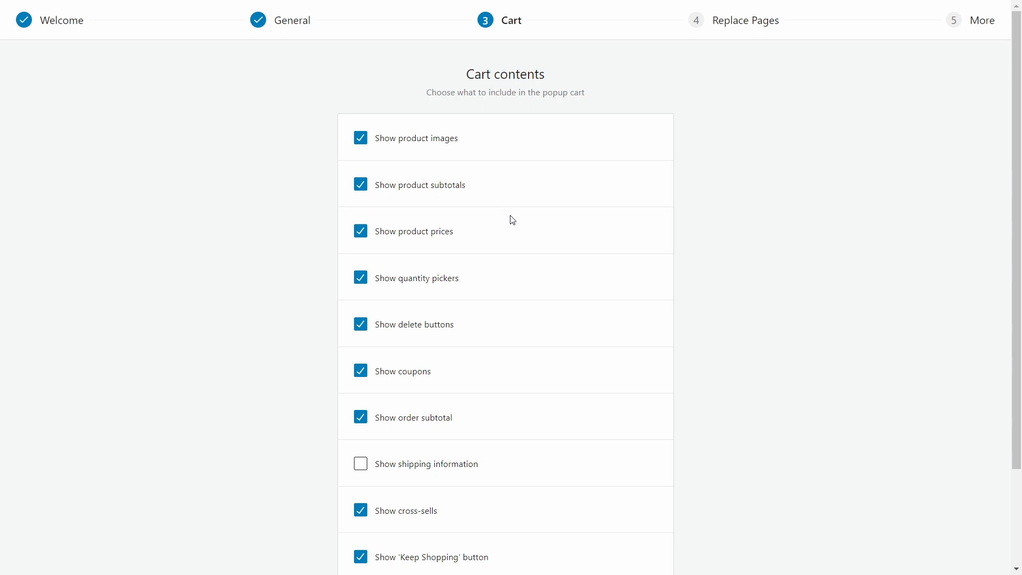
scroll(down, 3)
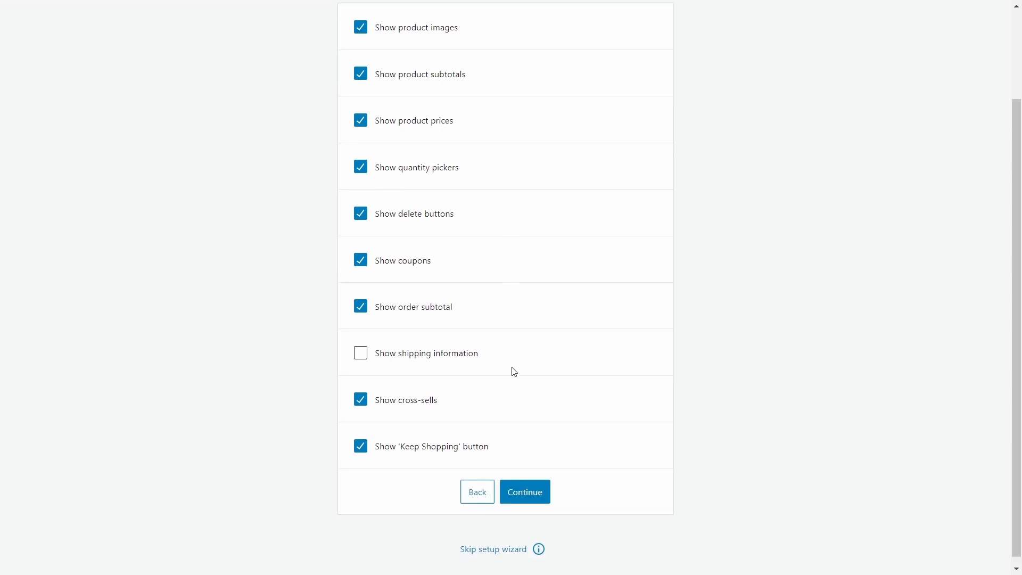
click(360, 352)
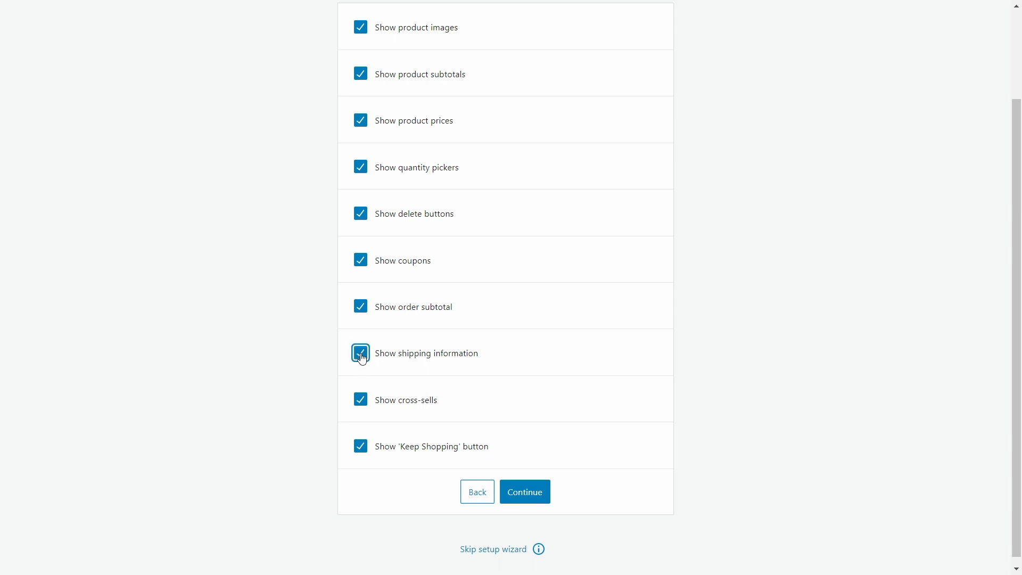
click(361, 352)
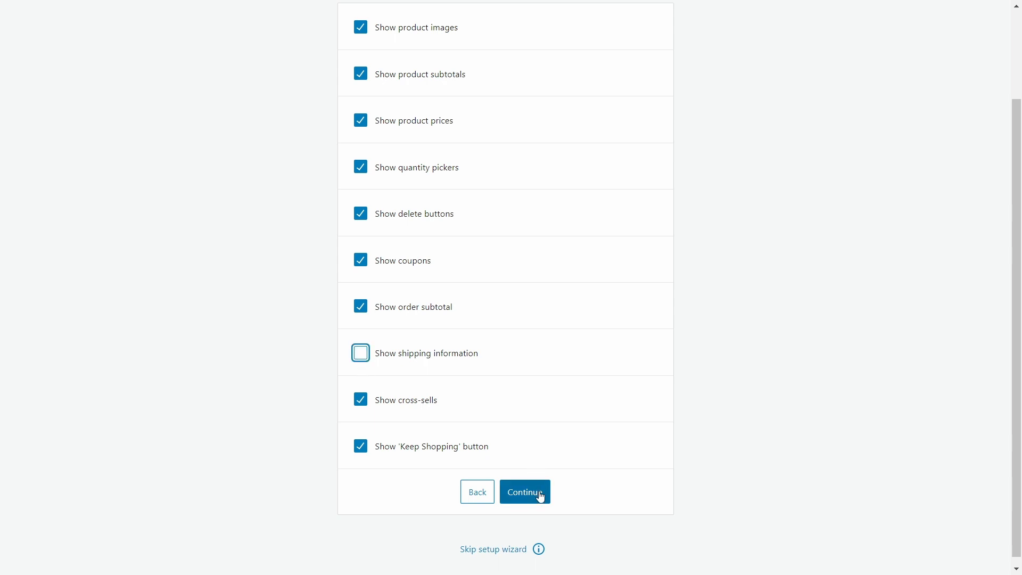
click(524, 492)
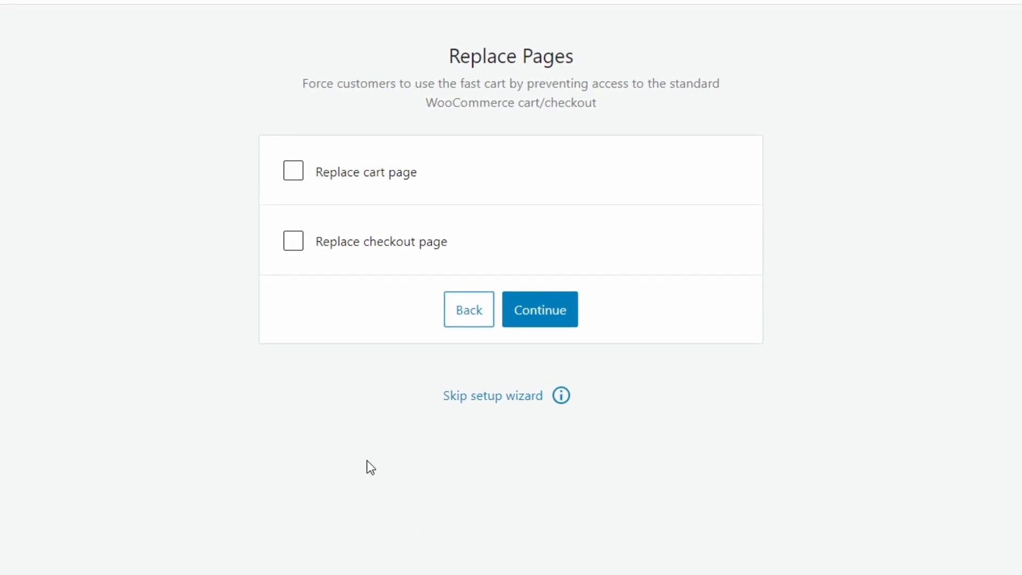
mouse_move(327, 435)
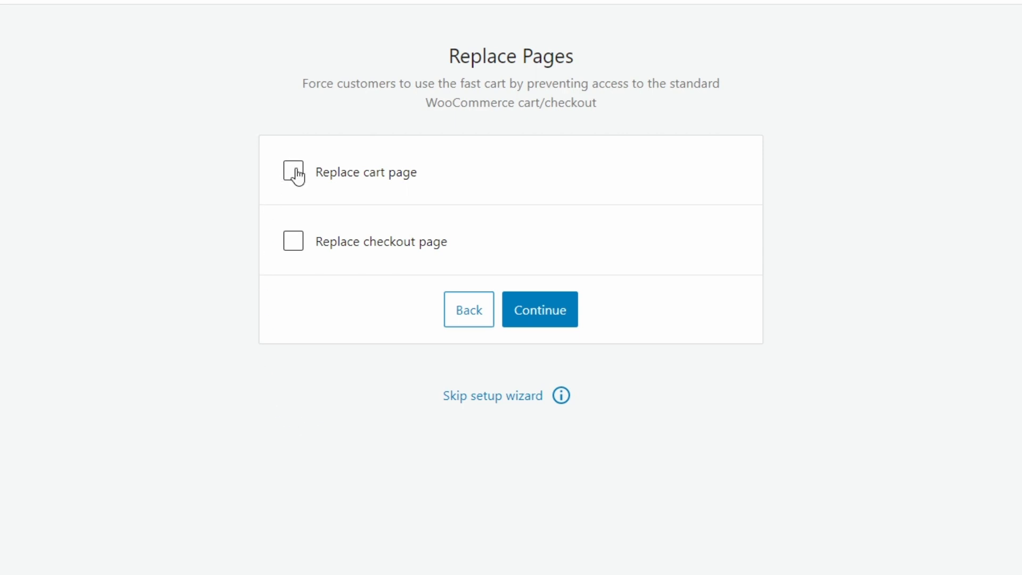
Replace the cart page only, skip extra features, finish setup and go to the Settings page
click(293, 171)
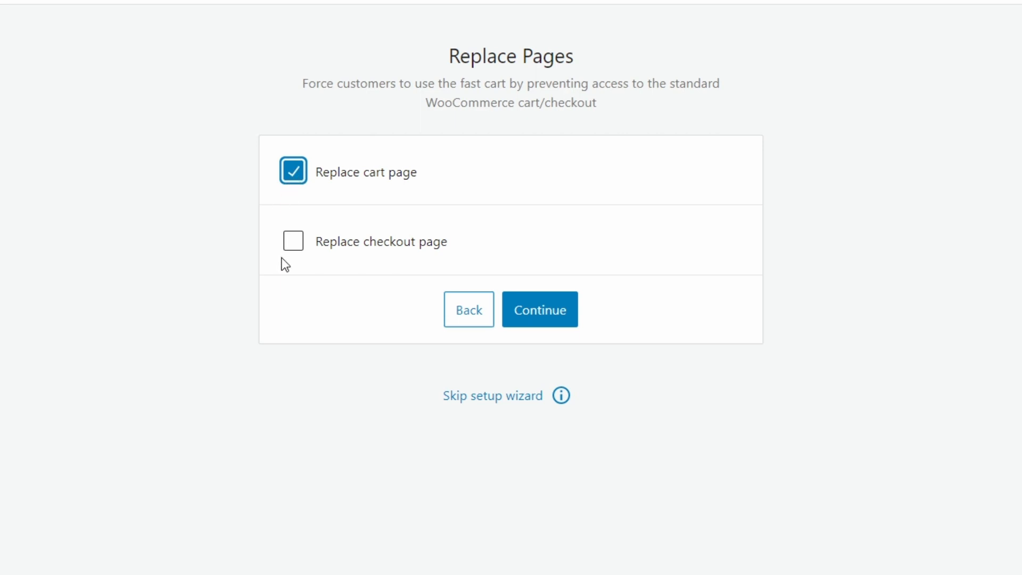
click(292, 240)
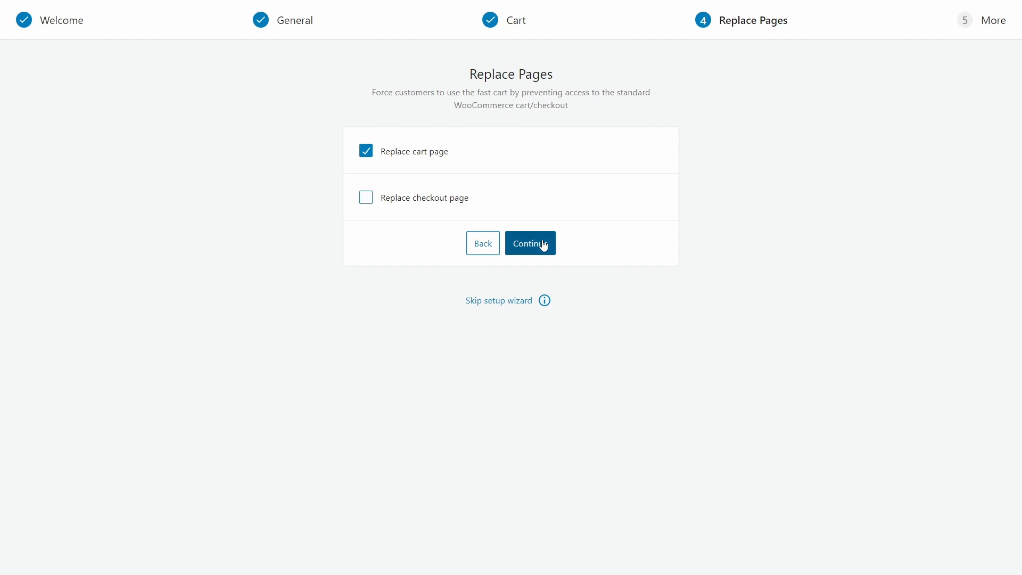
click(529, 243)
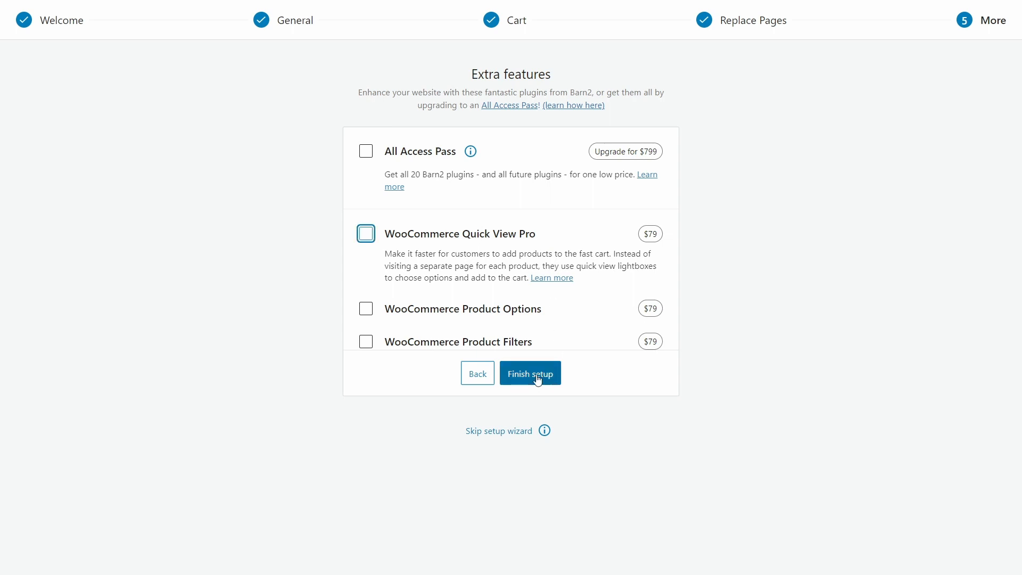
click(529, 372)
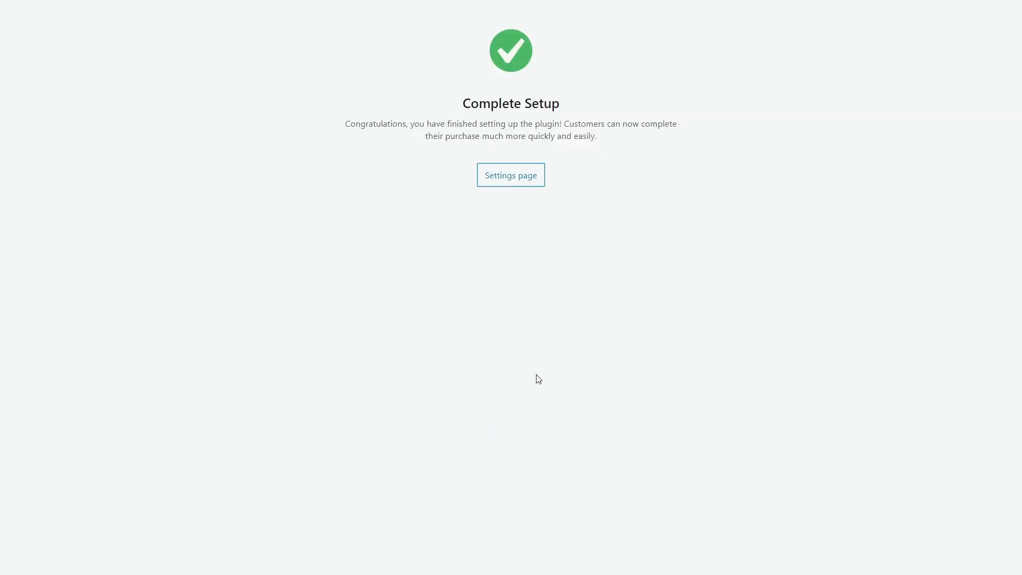
mouse_move(510, 175)
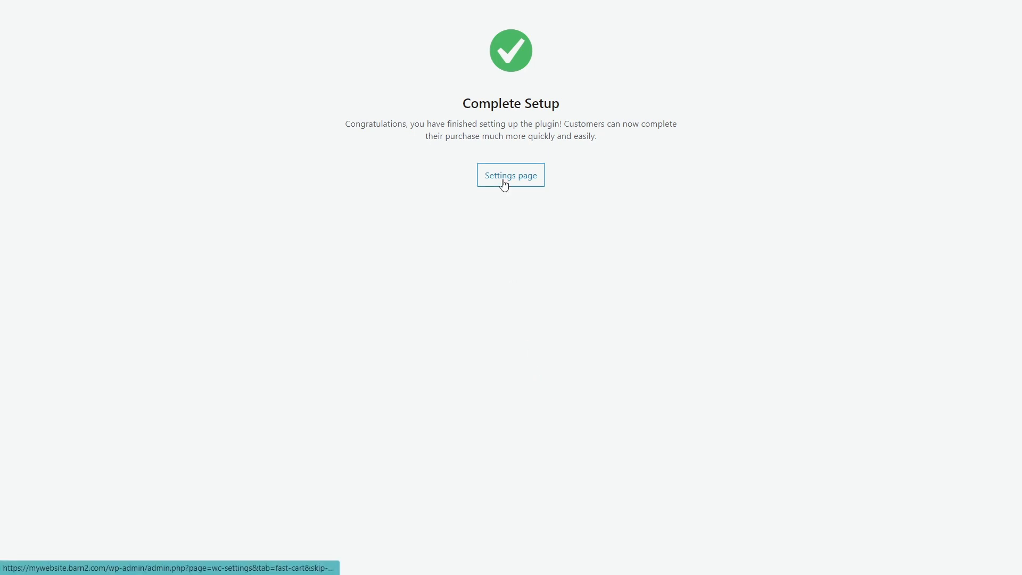
click(510, 176)
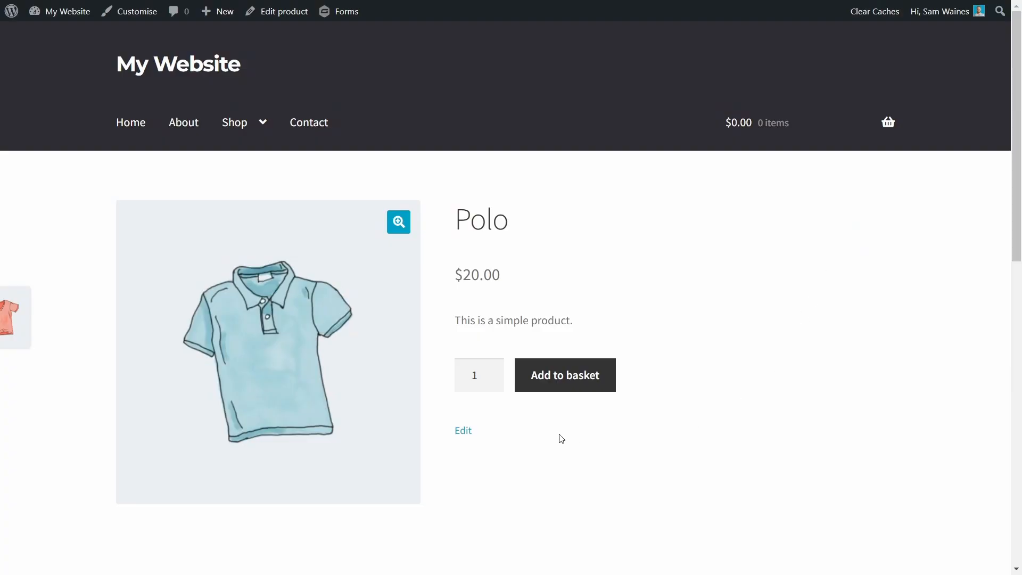
mouse_move(564, 375)
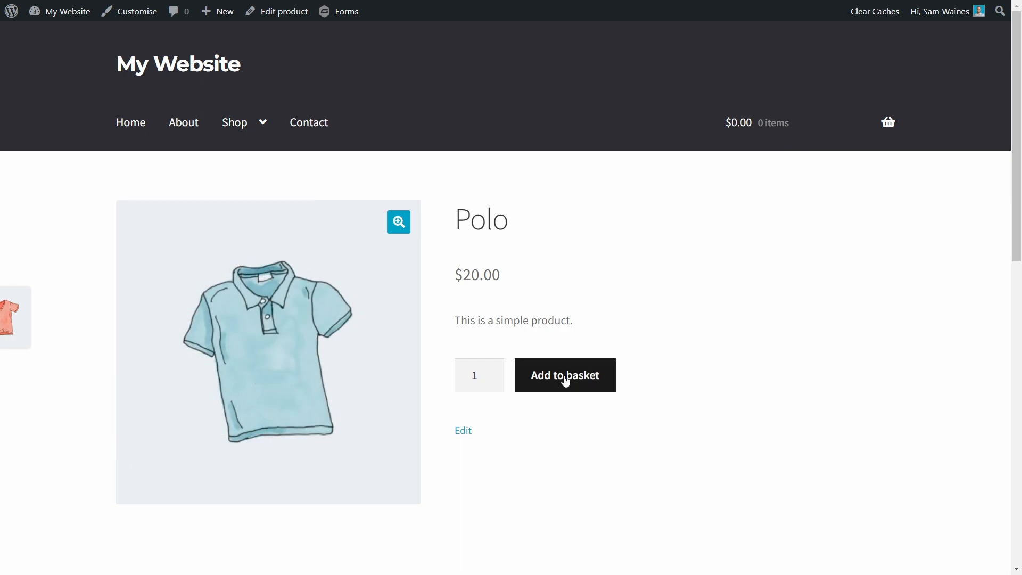
Add the Polo to the basket so the My Cart popup shows it at $20.00 with a $36.00 total
click(564, 374)
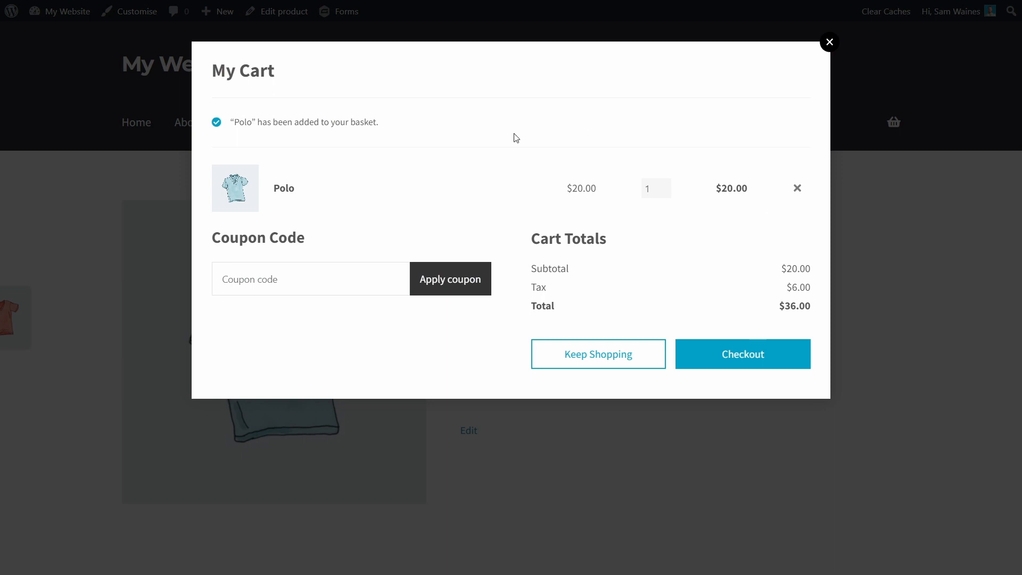
mouse_move(461, 210)
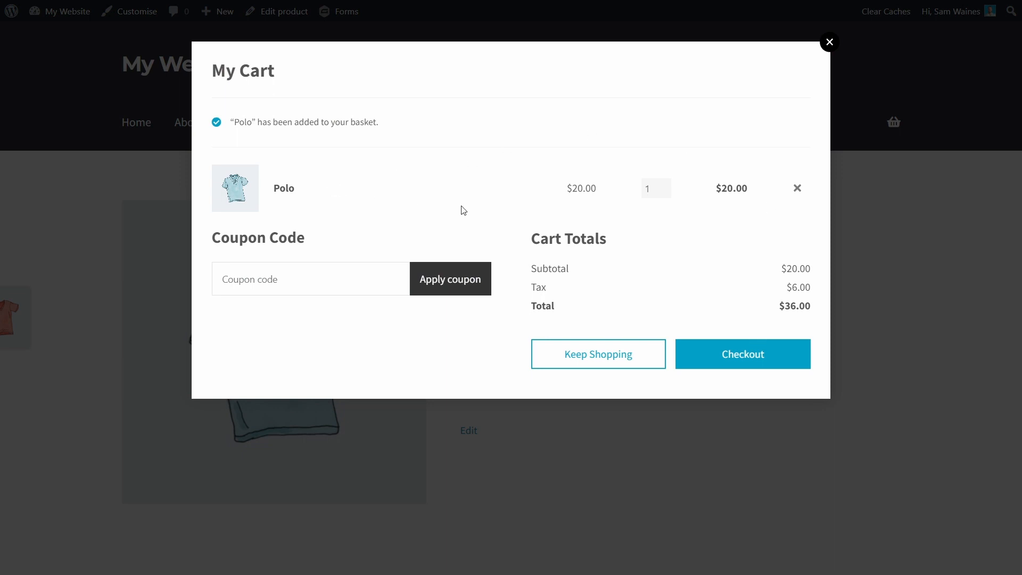
mouse_move(749, 361)
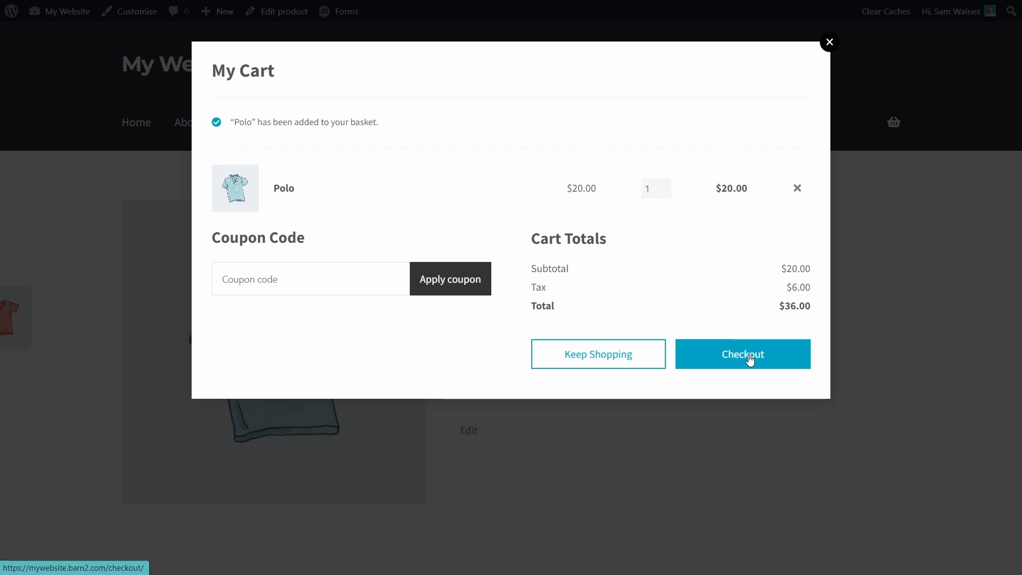
mouse_move(750, 369)
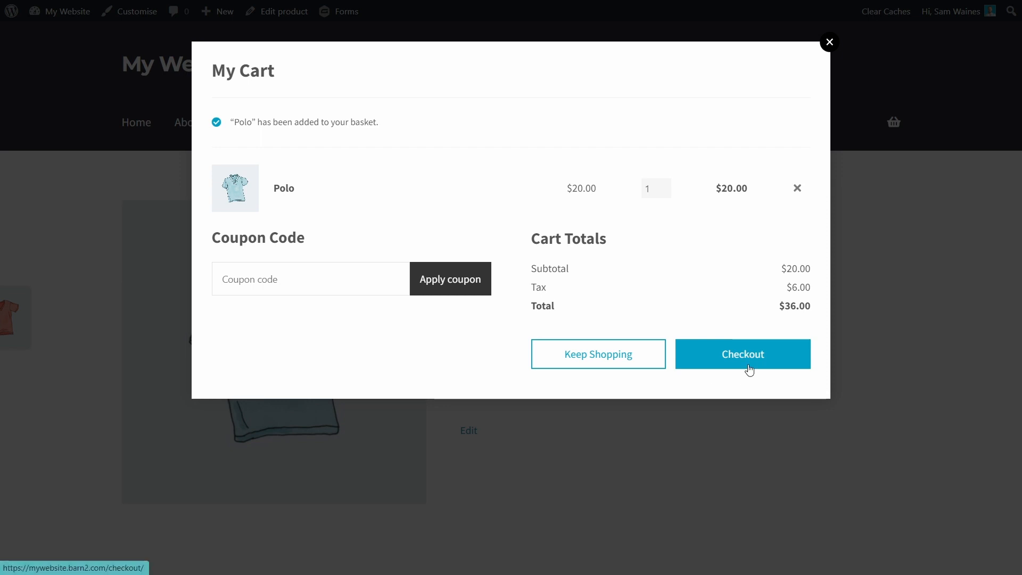
mouse_move(752, 329)
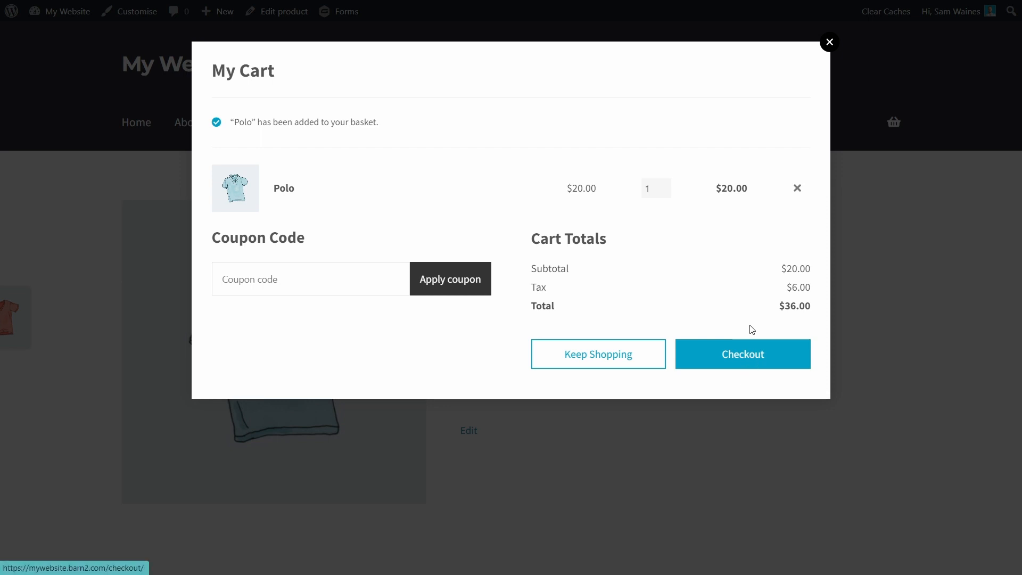
mouse_move(771, 57)
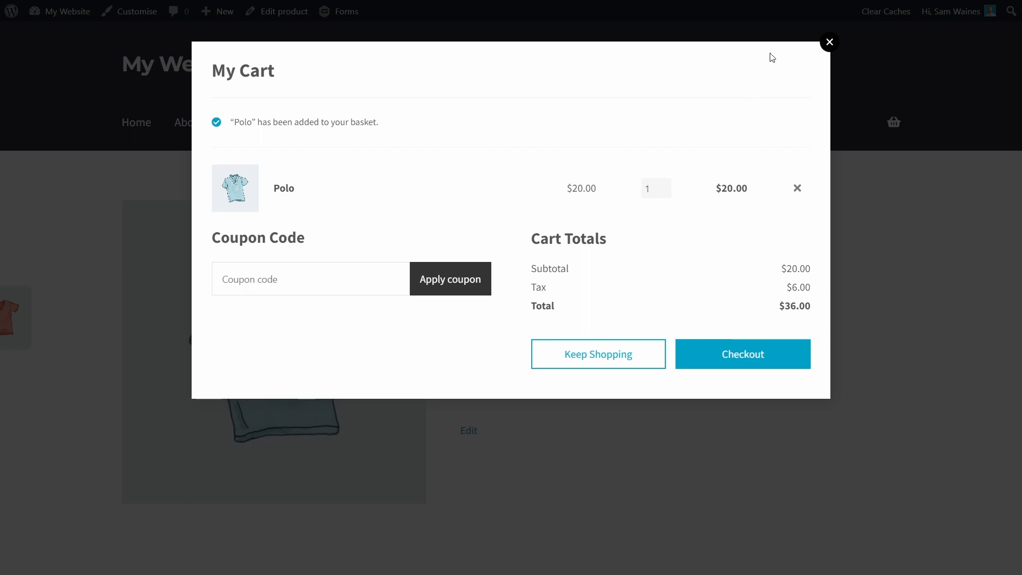
mouse_move(780, 214)
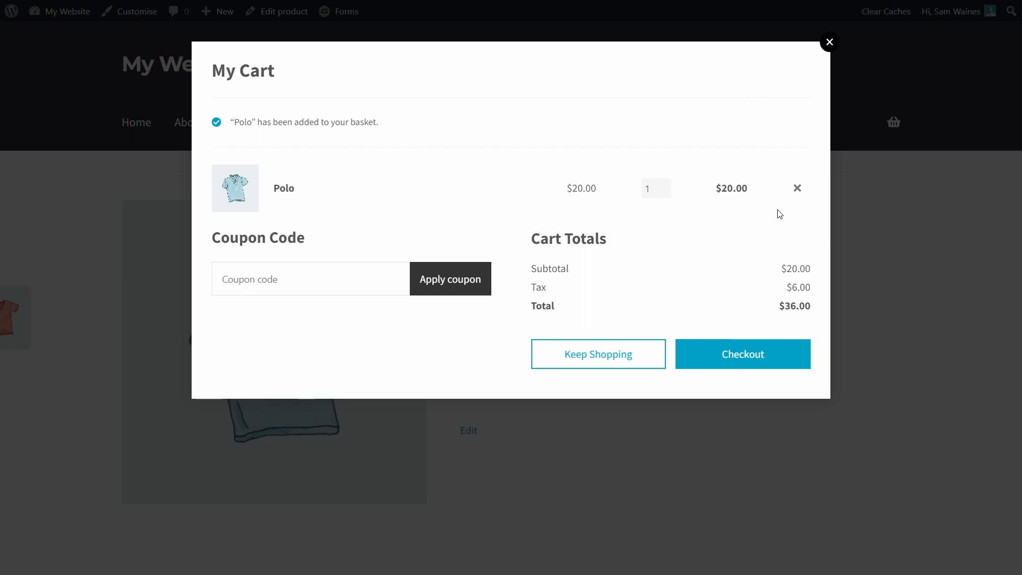
click(830, 41)
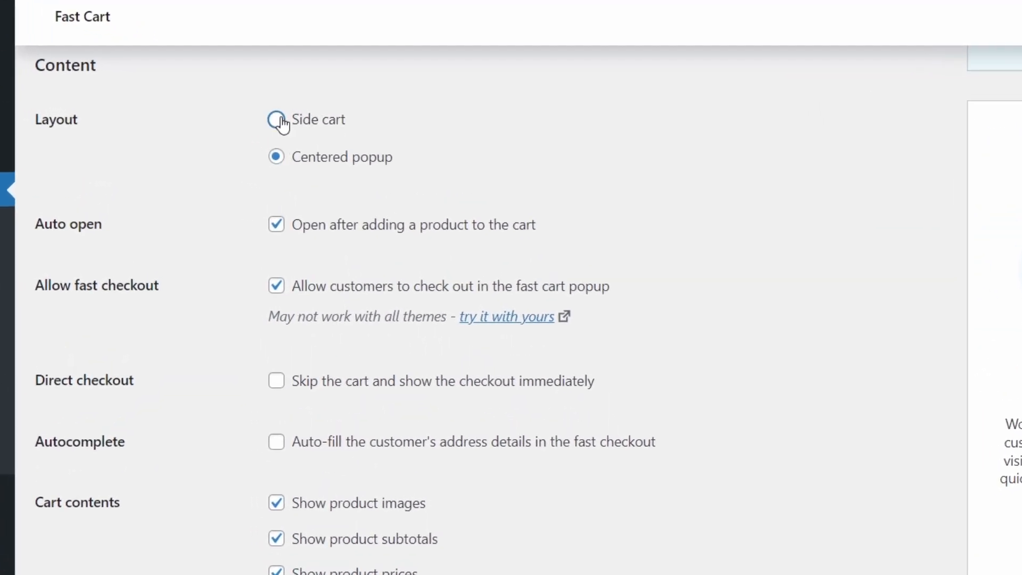
Save Fast Cart settings with Side cart, Auto open off and Direct checkout on, then return to the Polo page
click(276, 120)
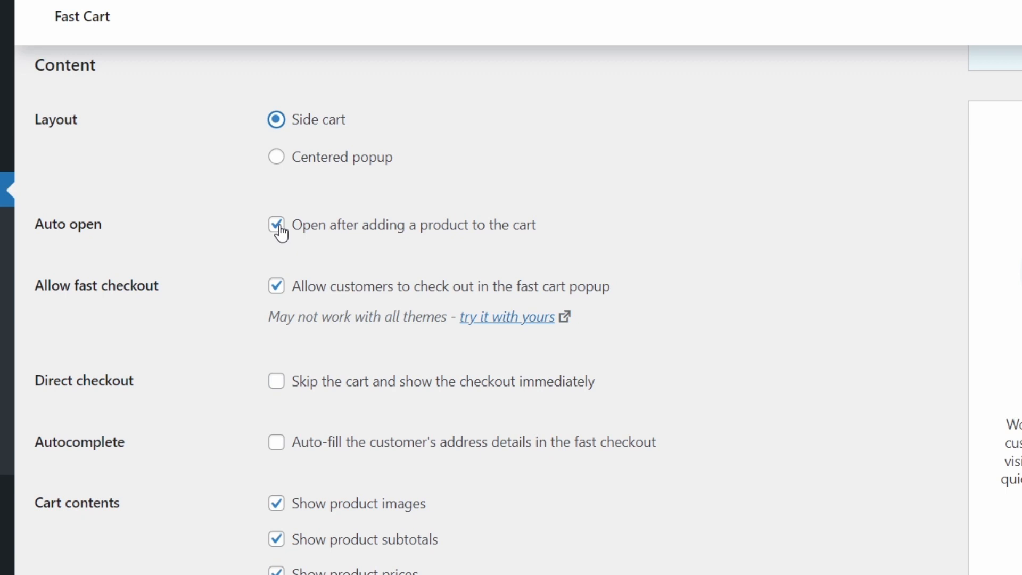
click(276, 225)
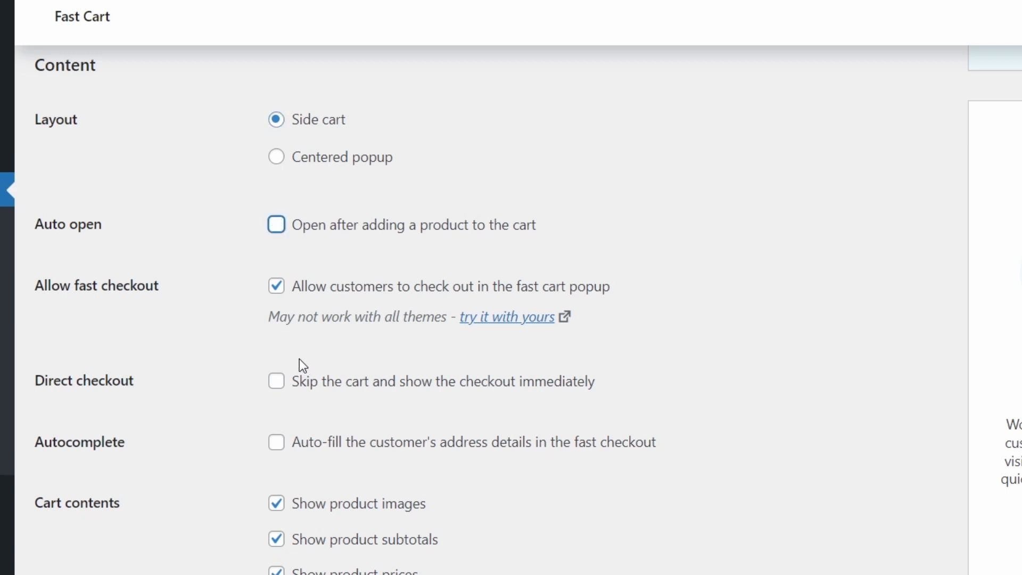
mouse_move(276, 381)
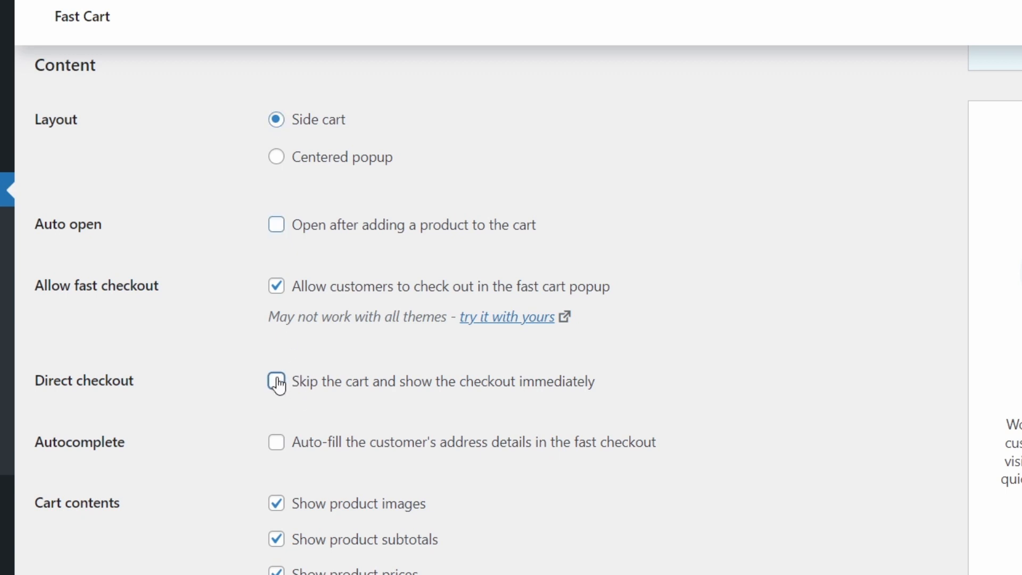
click(276, 381)
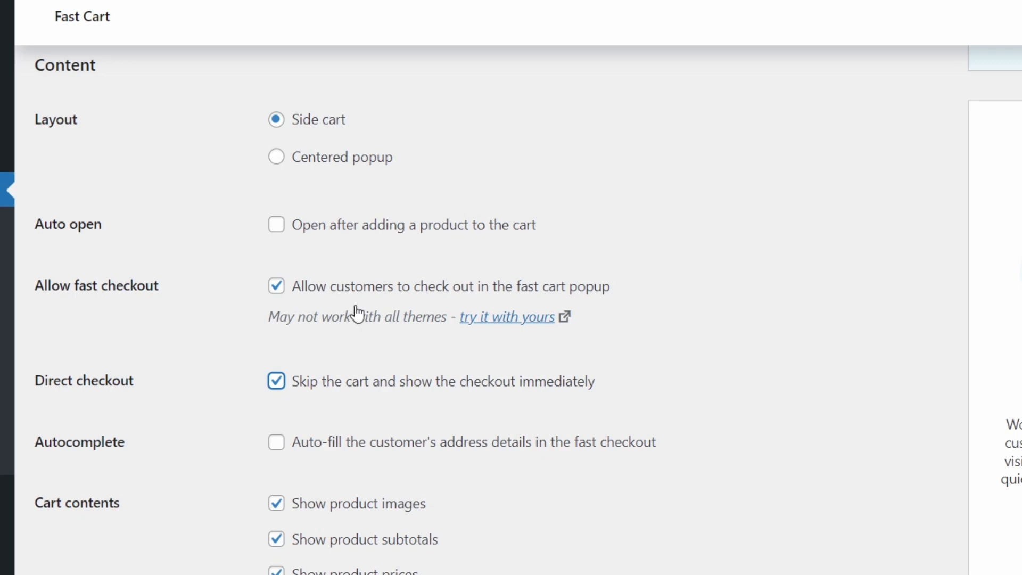
scroll(down, 3)
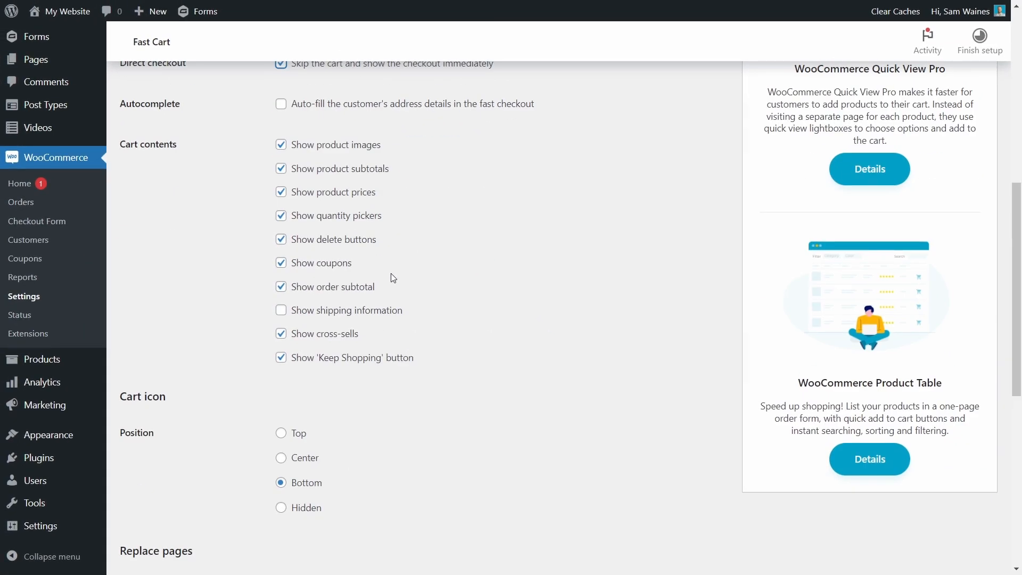
click(152, 466)
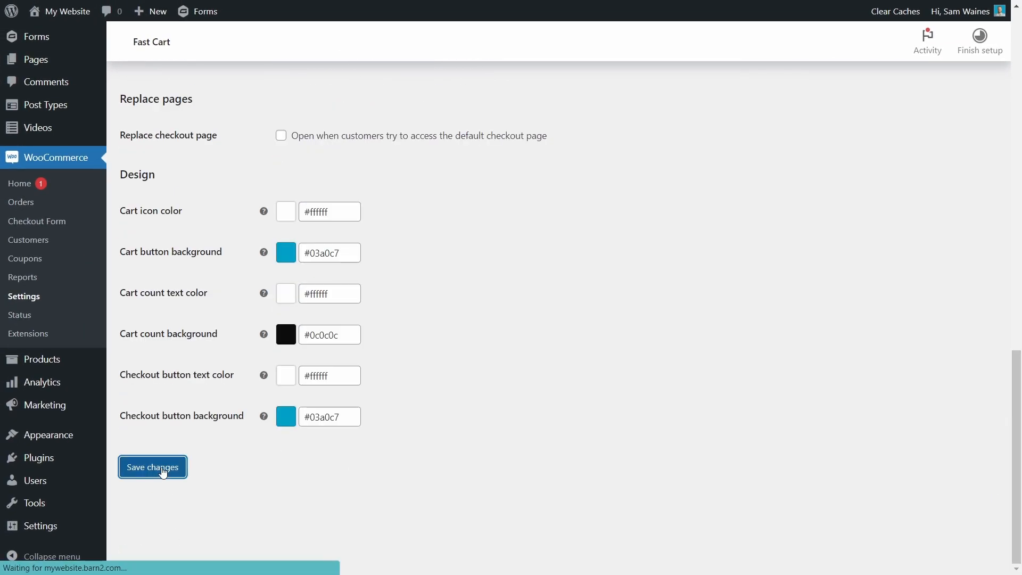
click(152, 467)
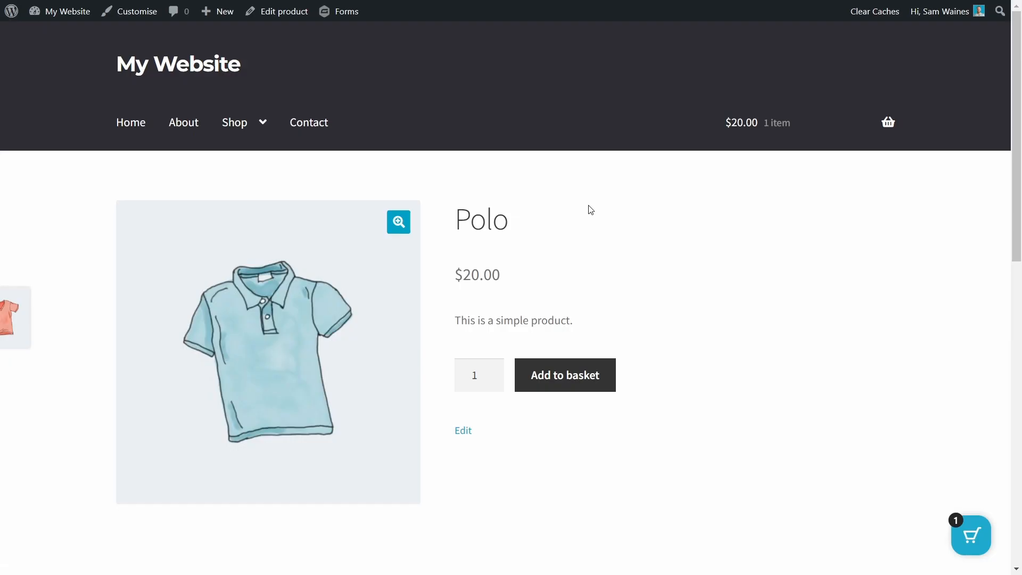
mouse_move(564, 374)
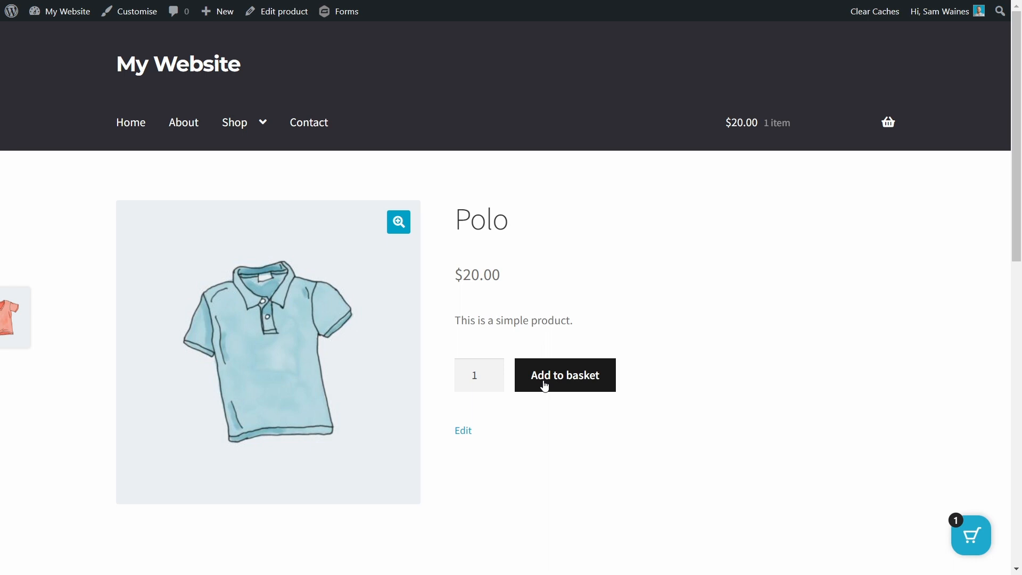
mouse_move(953, 546)
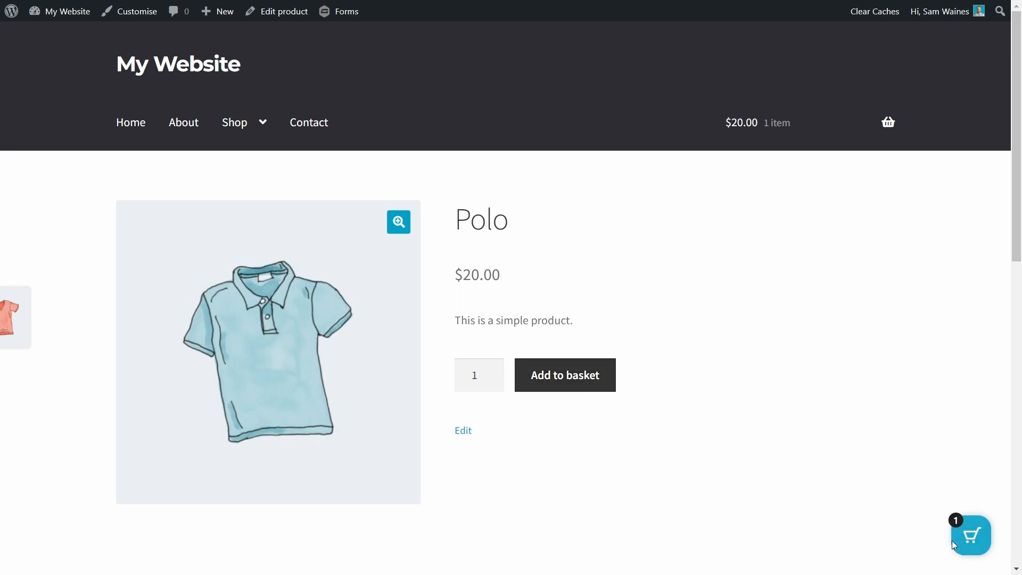
mouse_move(588, 400)
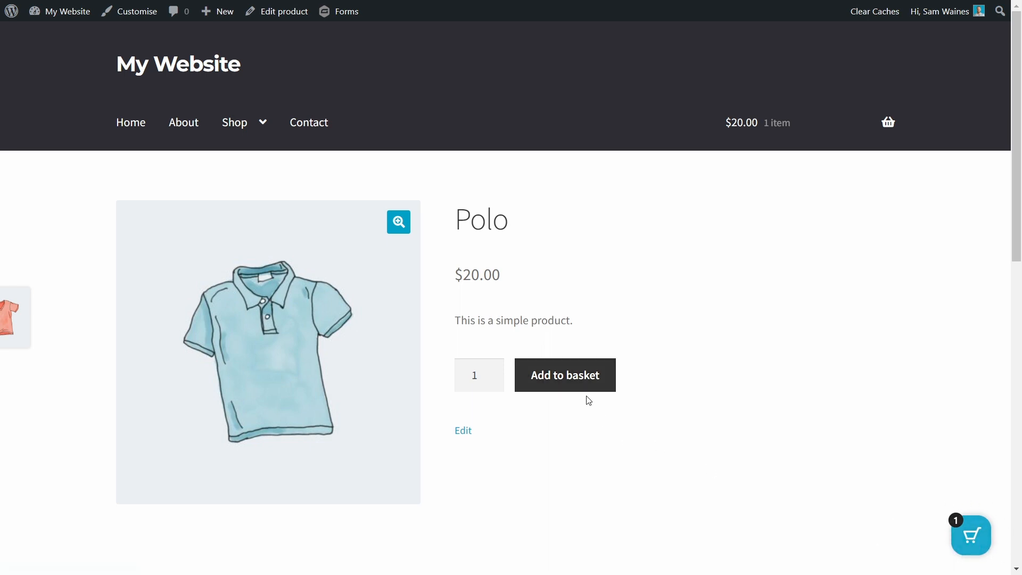
Add a second Polo and open the floating cart icon to see the side checkout with Polo ×2 at $40
click(564, 374)
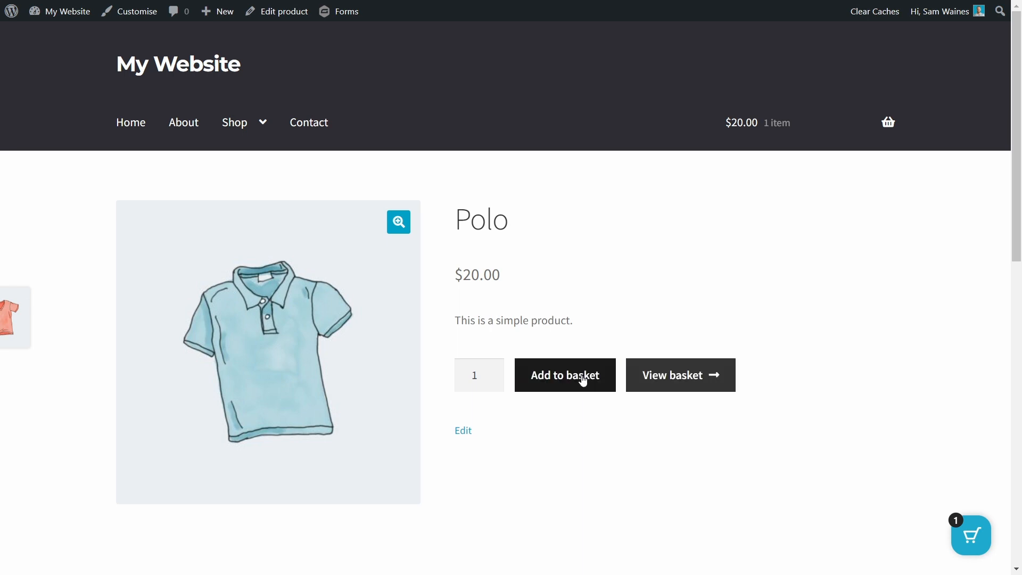
click(564, 374)
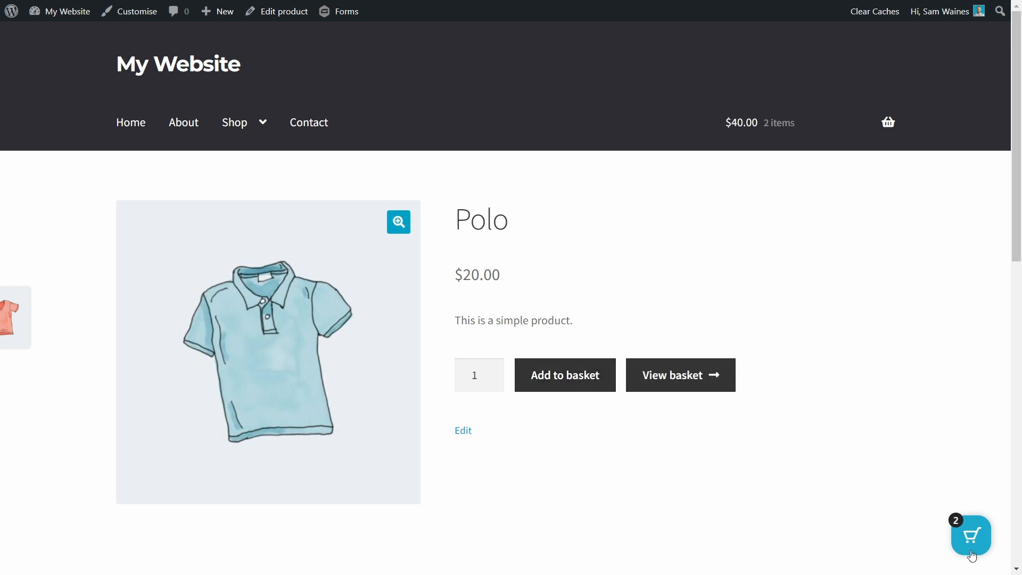
click(971, 535)
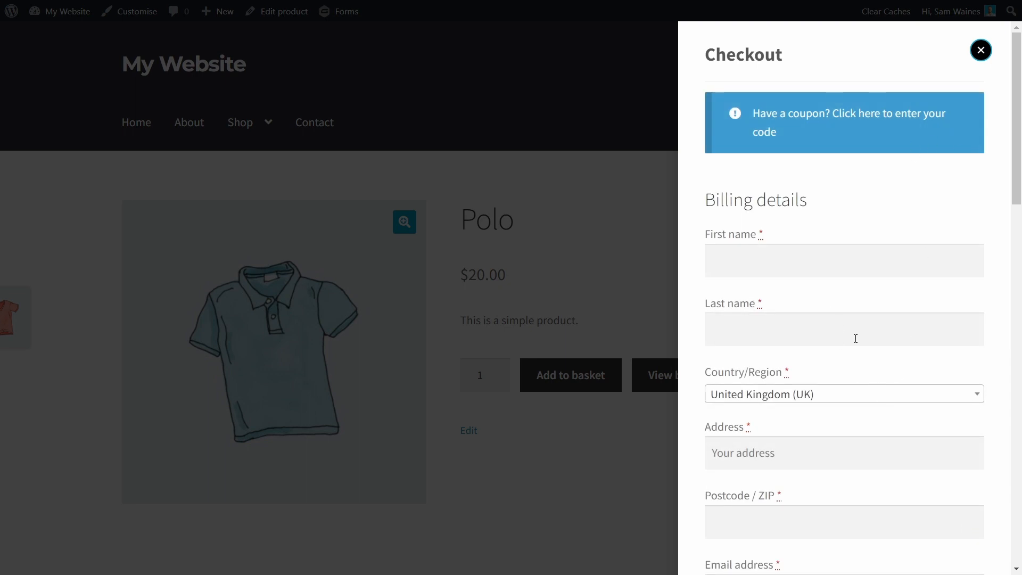
mouse_move(844, 199)
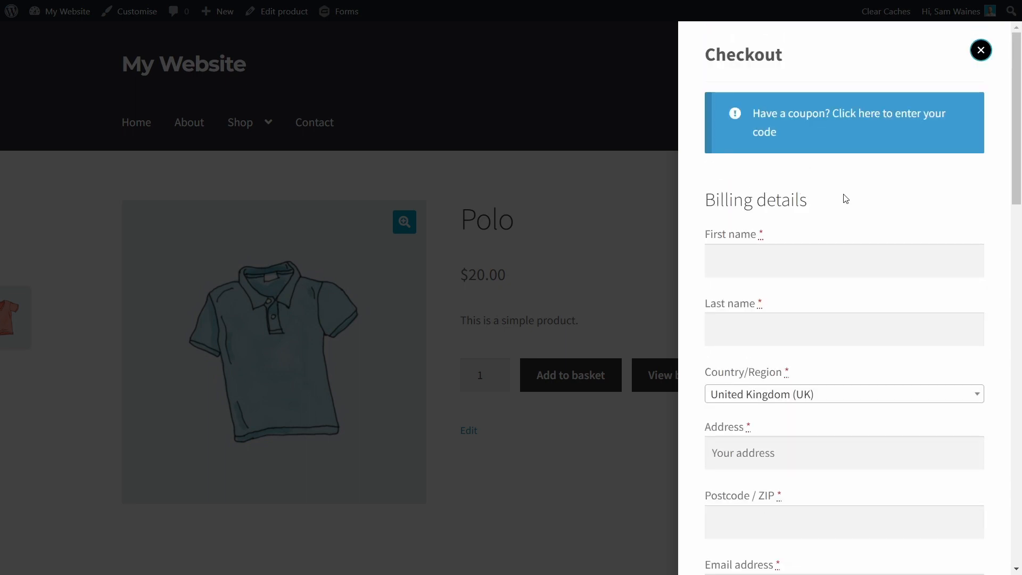
scroll(down, 3)
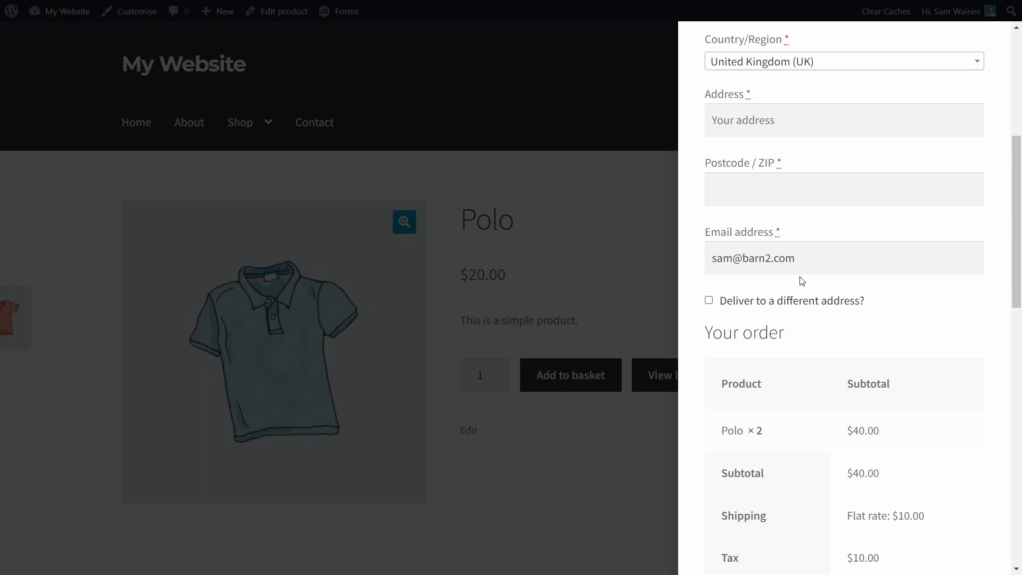
scroll(down, 3)
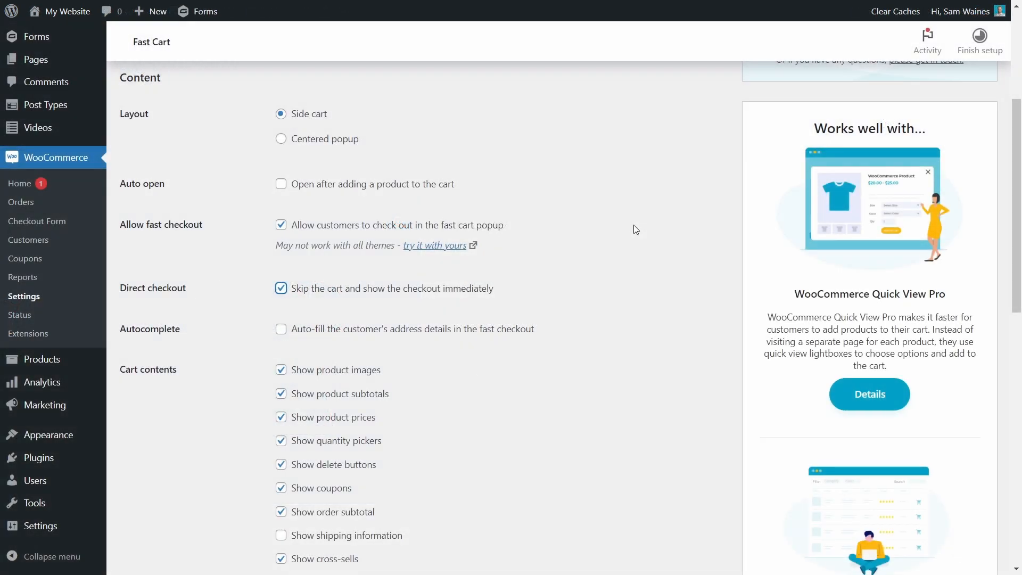
Untick Direct checkout so the cart shows before checkout again
key(ctrl+plus)
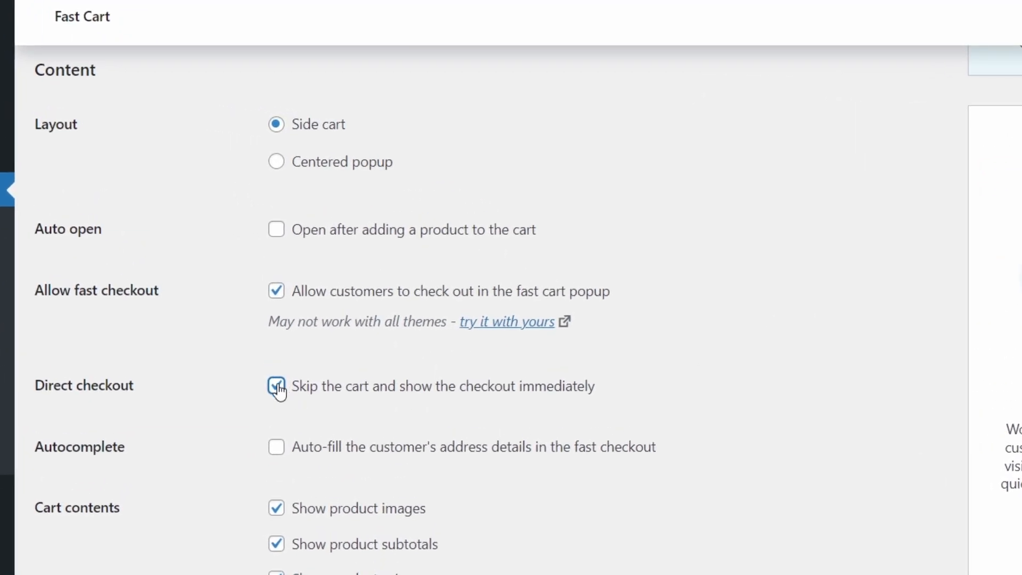
click(276, 385)
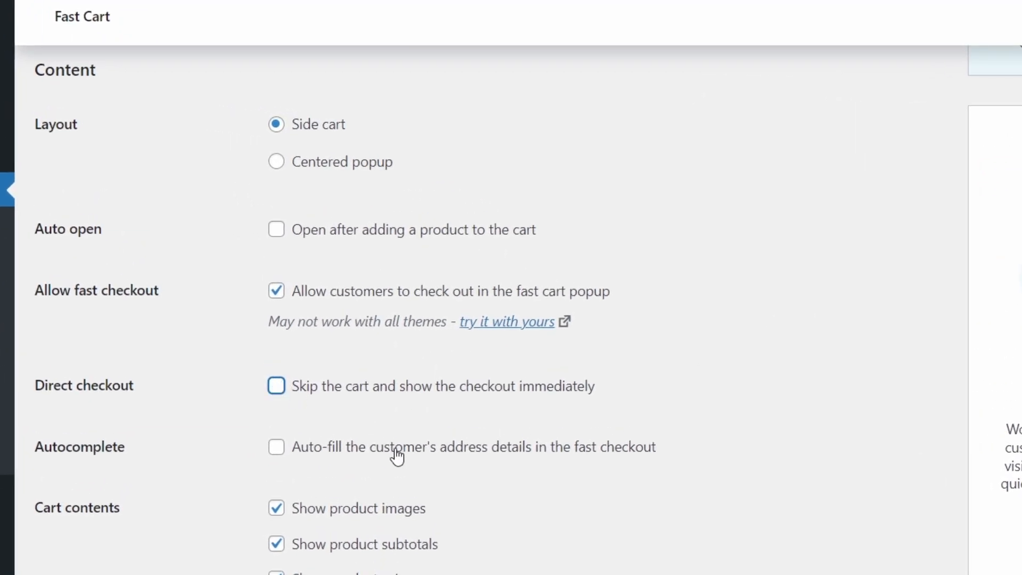
mouse_move(400, 434)
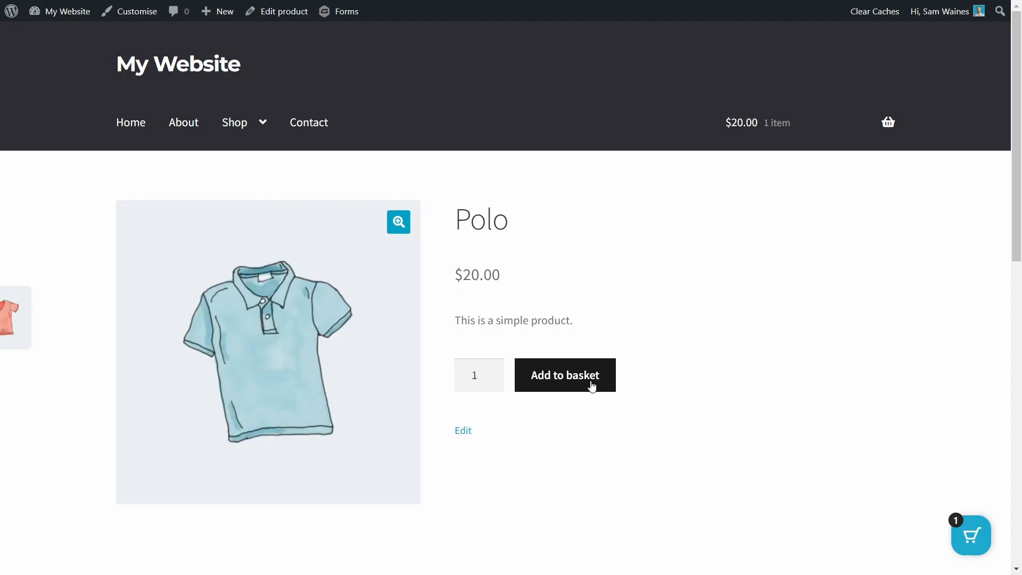
Add the Polo to the basket, see Polo ×2 at $60.00 in the side cart, and proceed to checkout
click(565, 375)
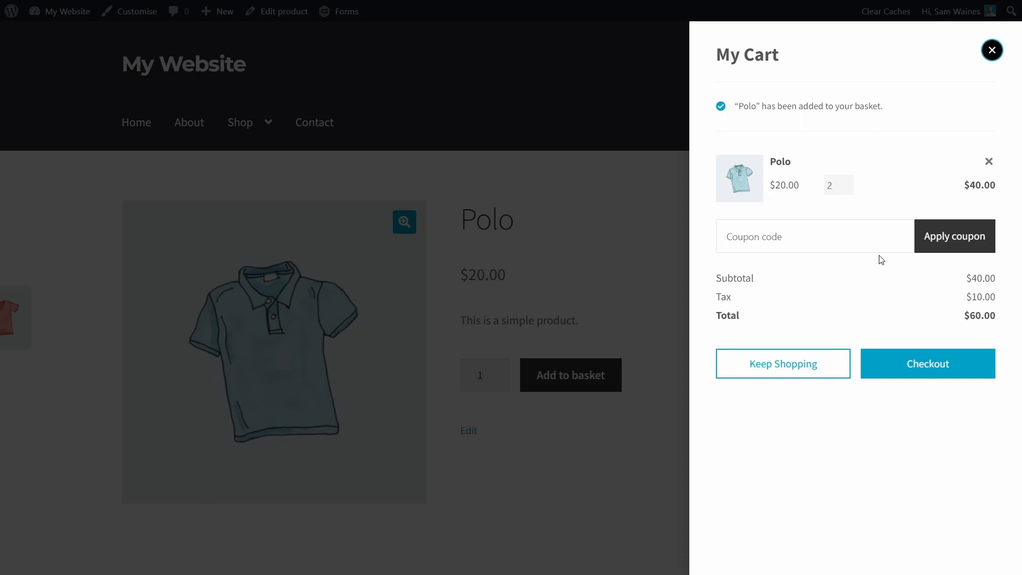
click(926, 363)
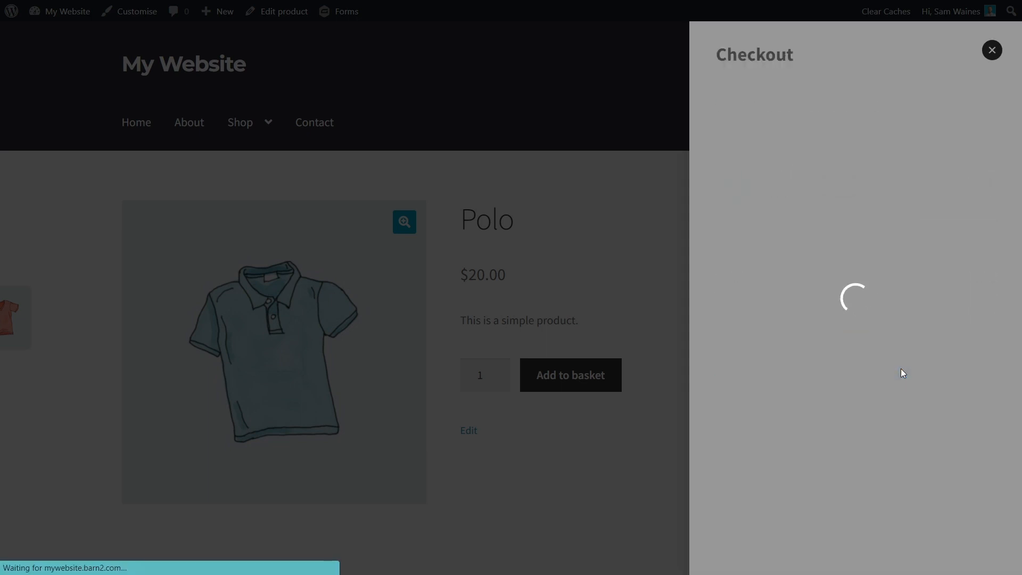